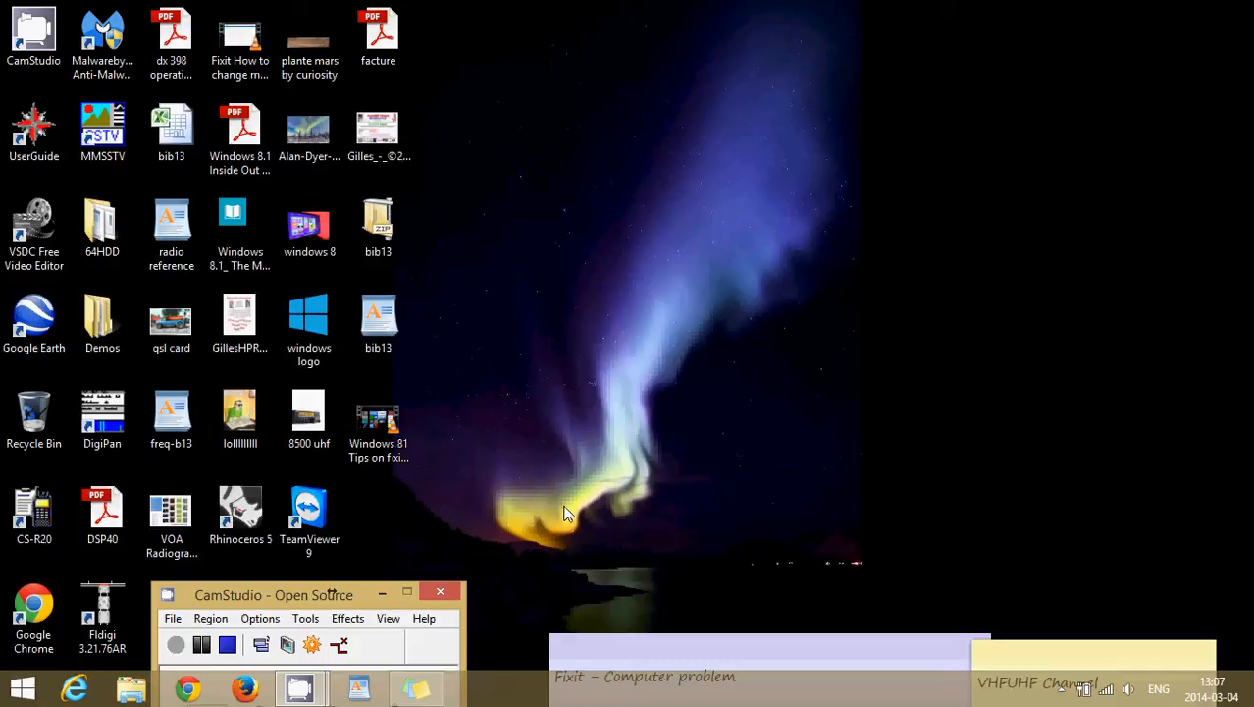
pyautogui.moveTo(840, 581)
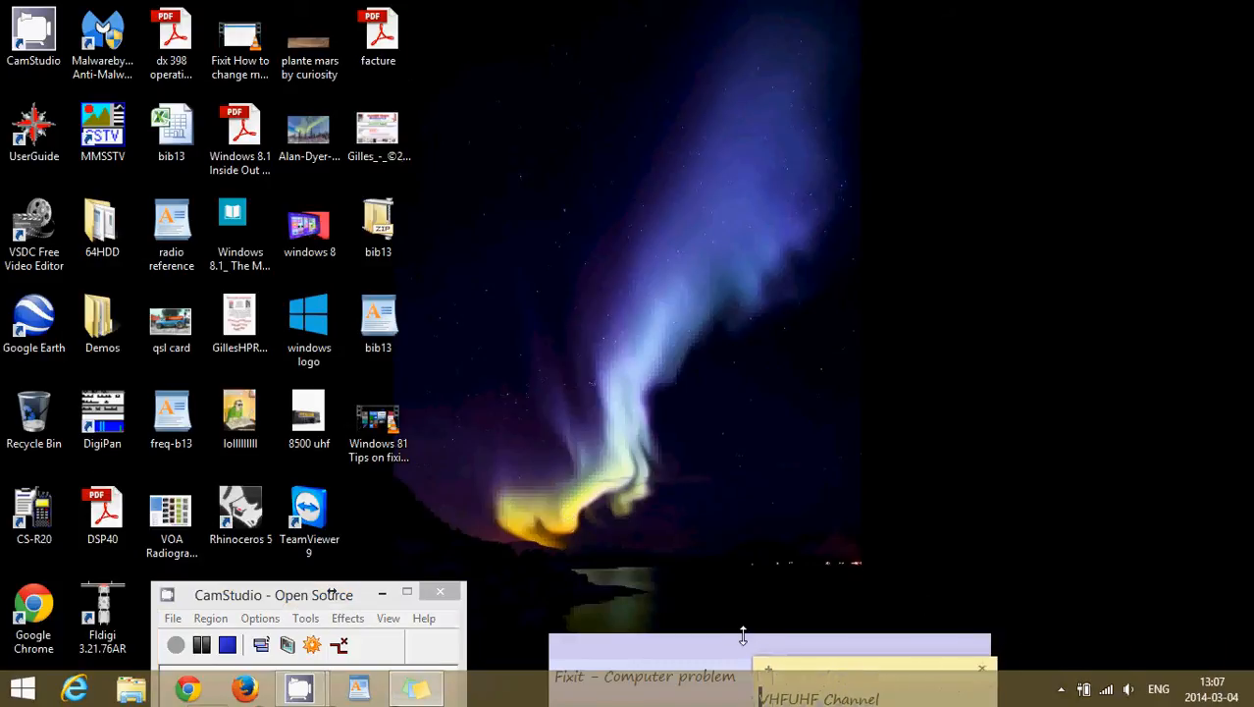
pyautogui.moveTo(1099, 538)
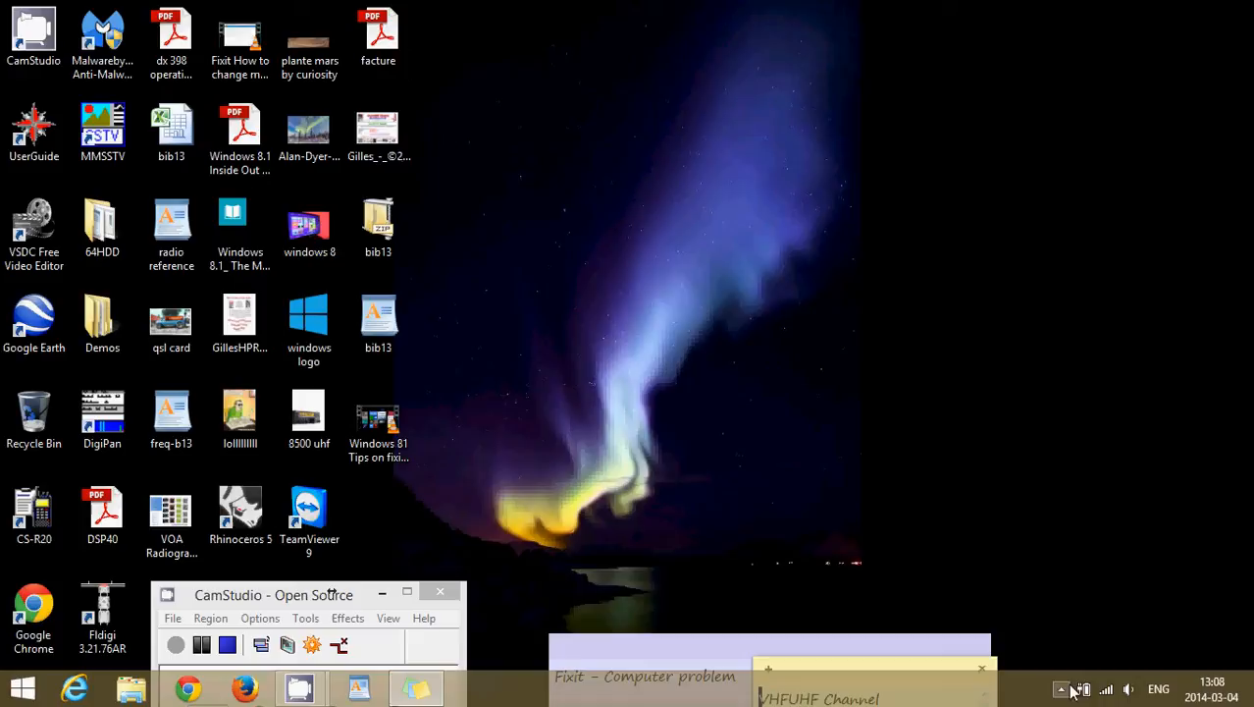
pyautogui.moveTo(1129, 689)
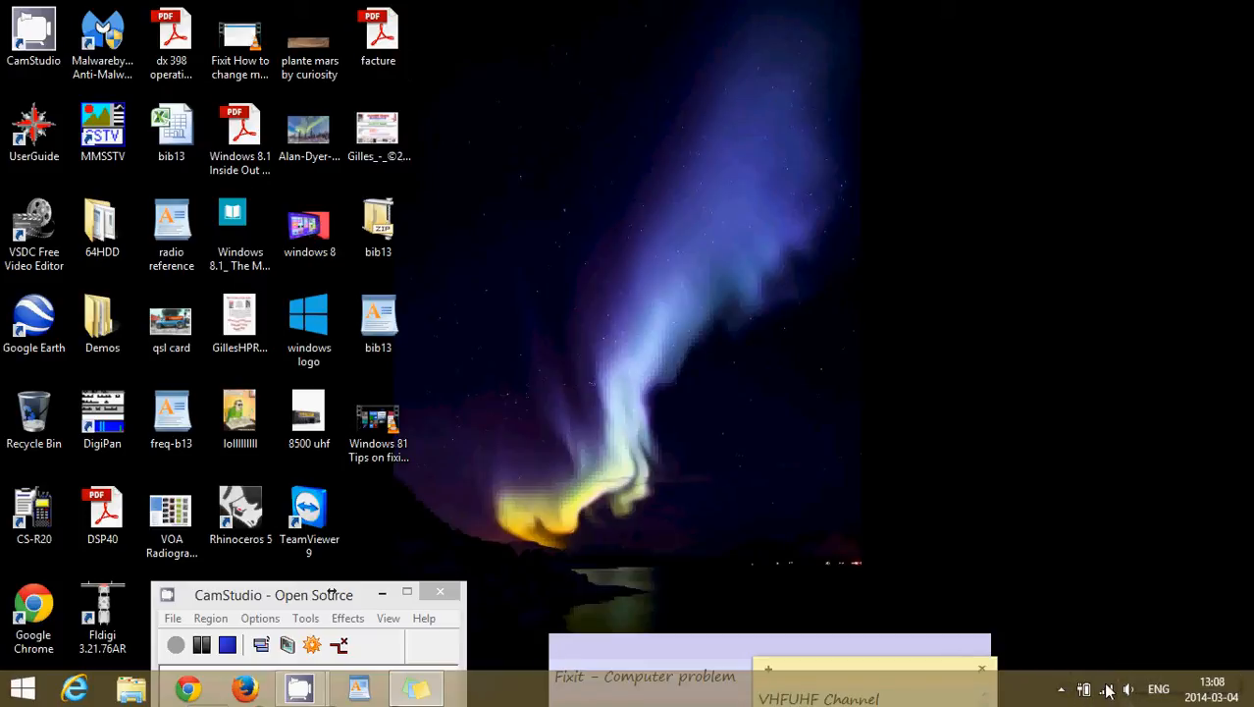
pyautogui.moveTo(1079, 677)
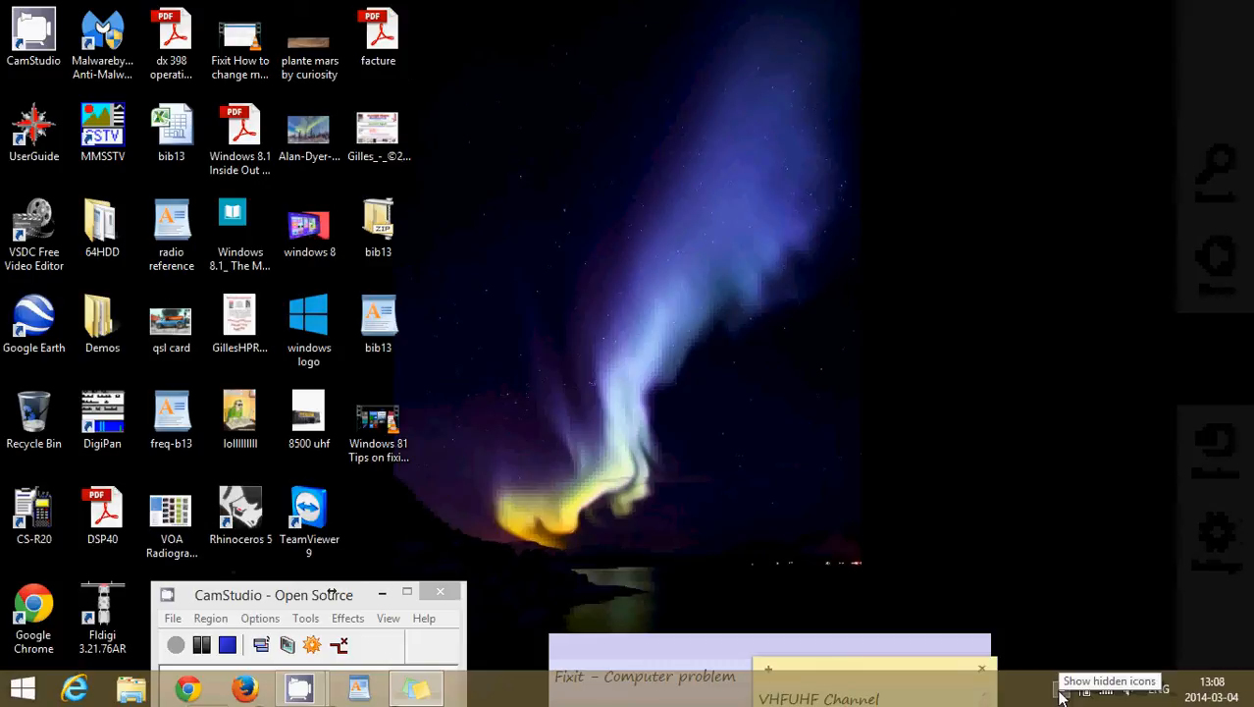
# Open Control Panel from the Start button's Win+X quick menu
pyautogui.click(1060, 691)
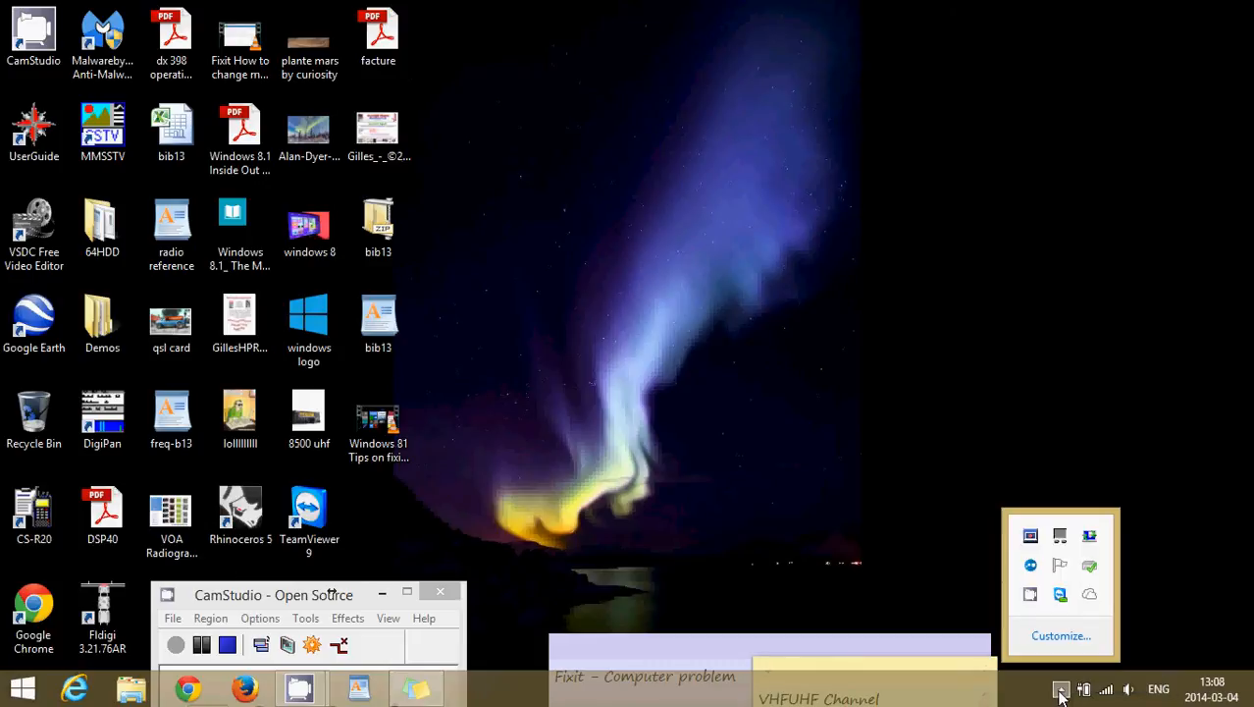
pyautogui.moveTo(1038, 546)
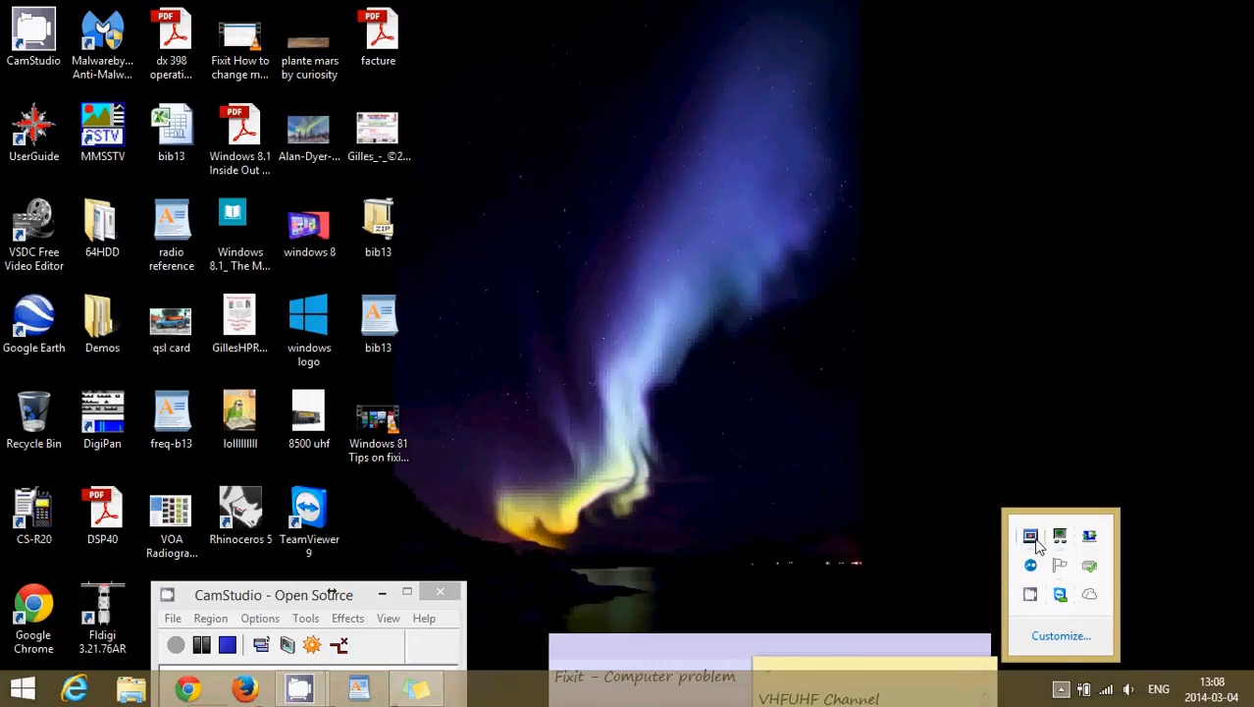
pyautogui.moveTo(1089, 536)
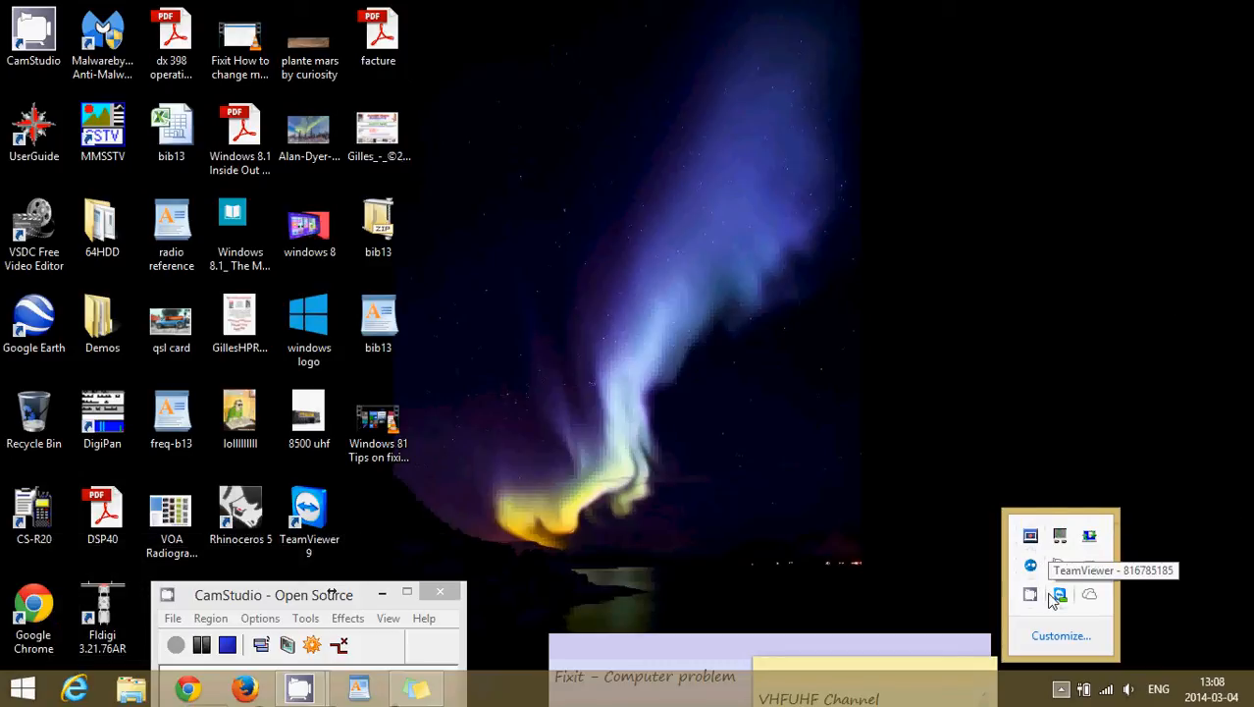
pyautogui.moveTo(1088, 565)
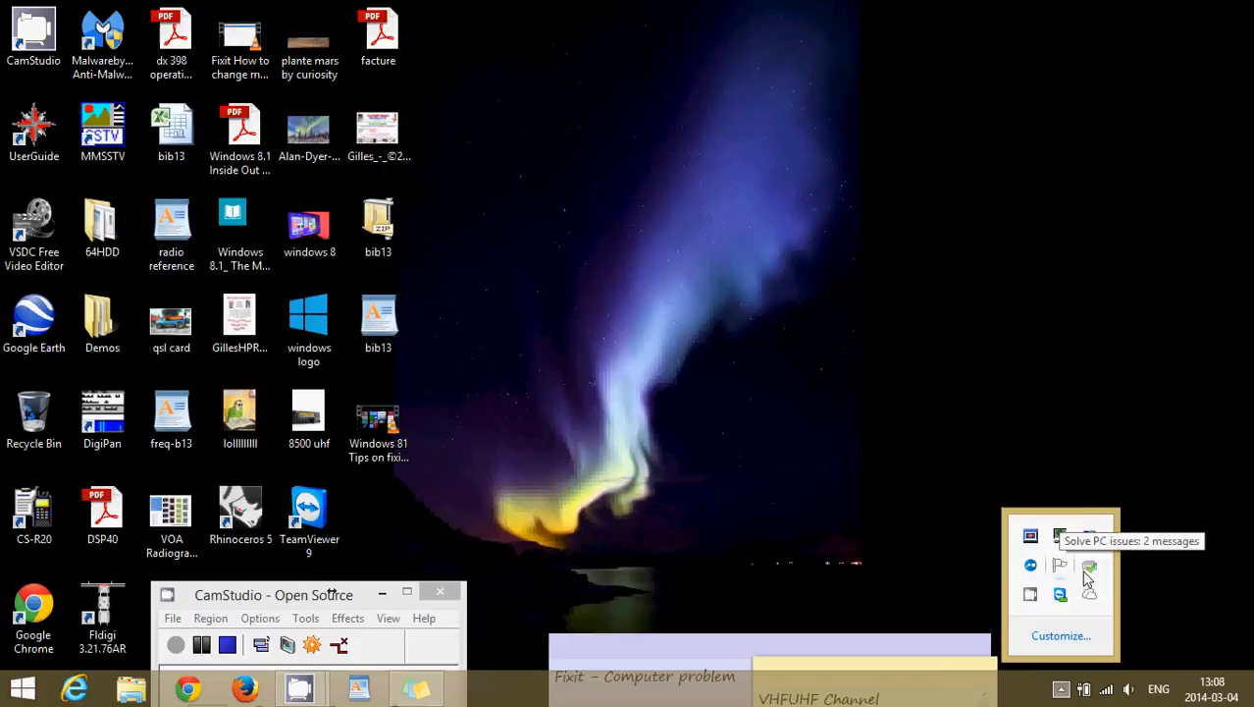
pyautogui.moveTo(1030, 410)
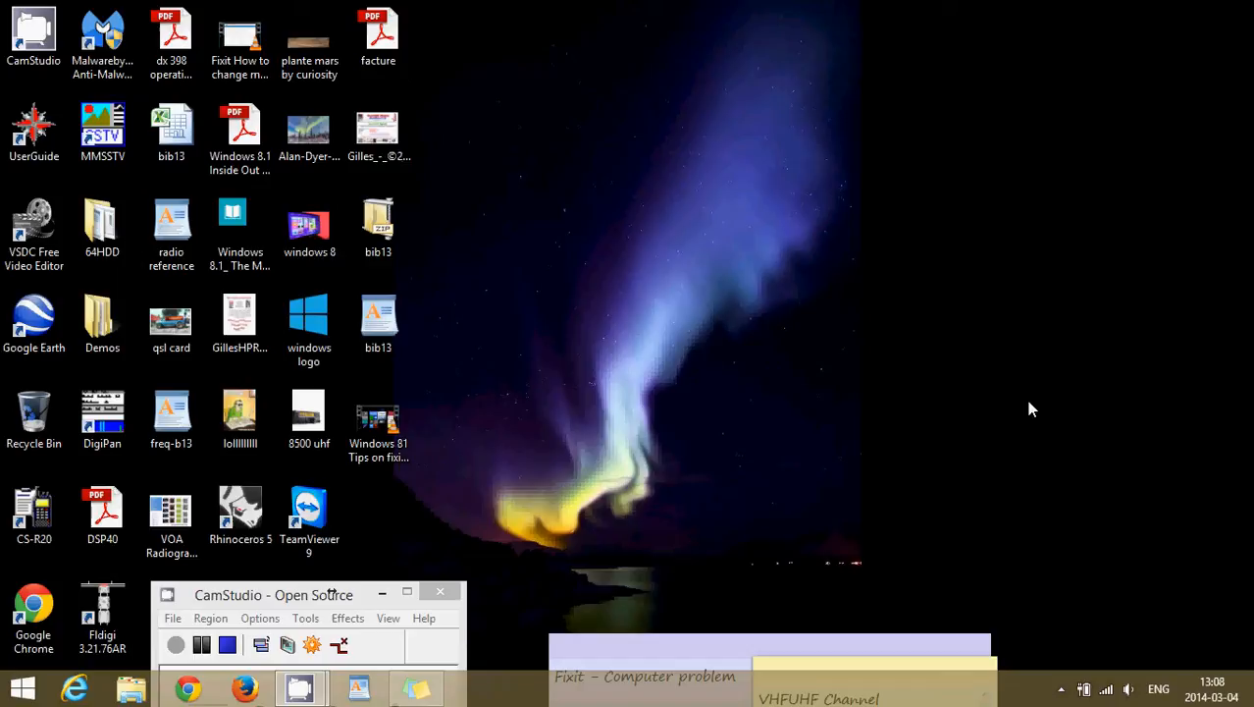
pyautogui.moveTo(474, 585)
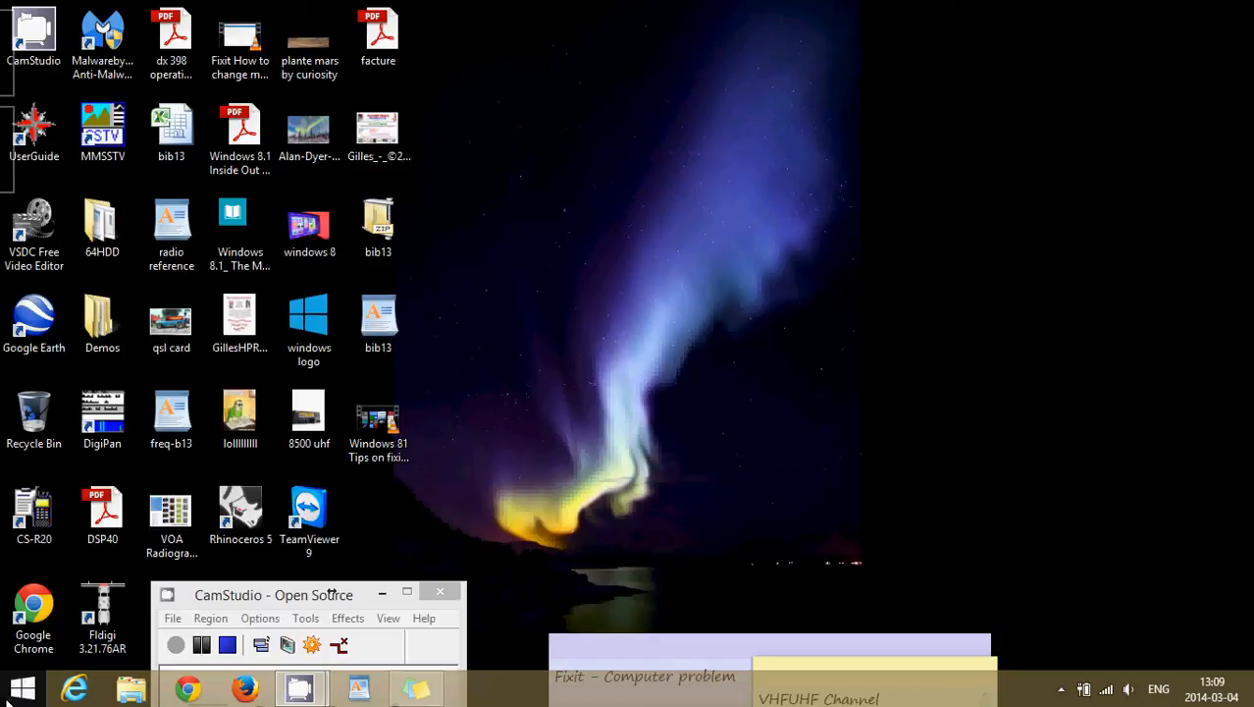
pyautogui.rightClick(21, 687)
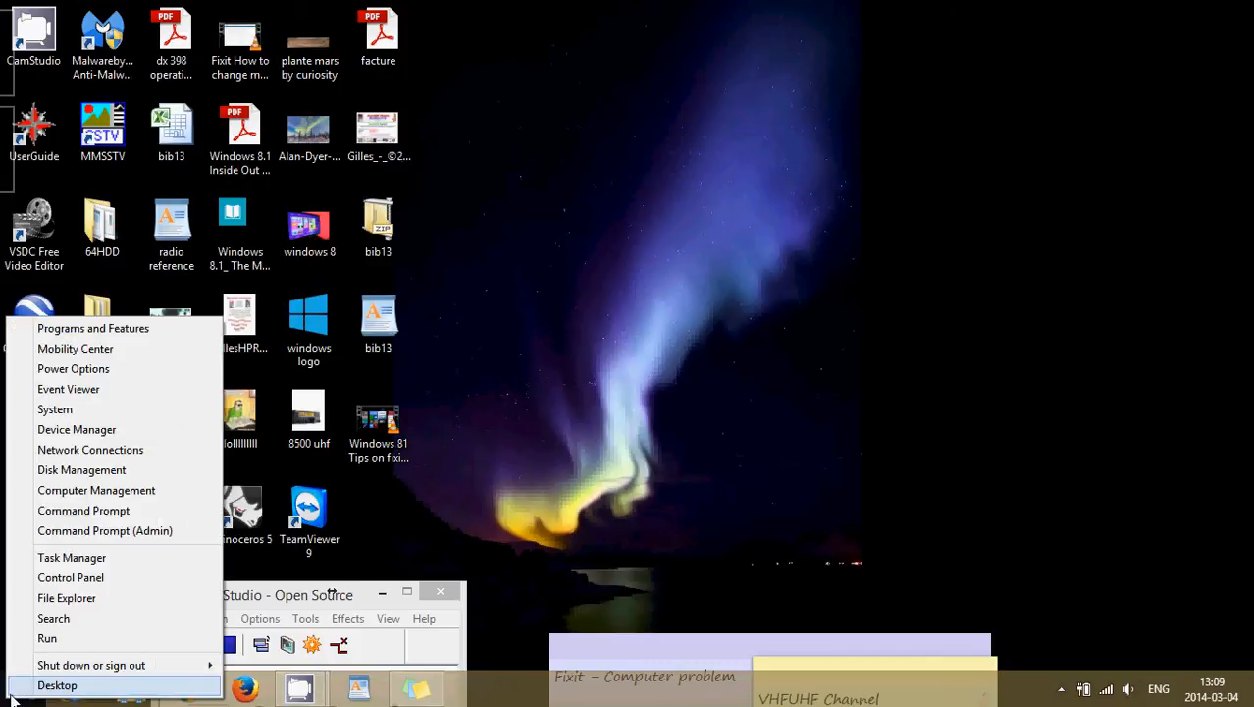
pyautogui.moveTo(82, 510)
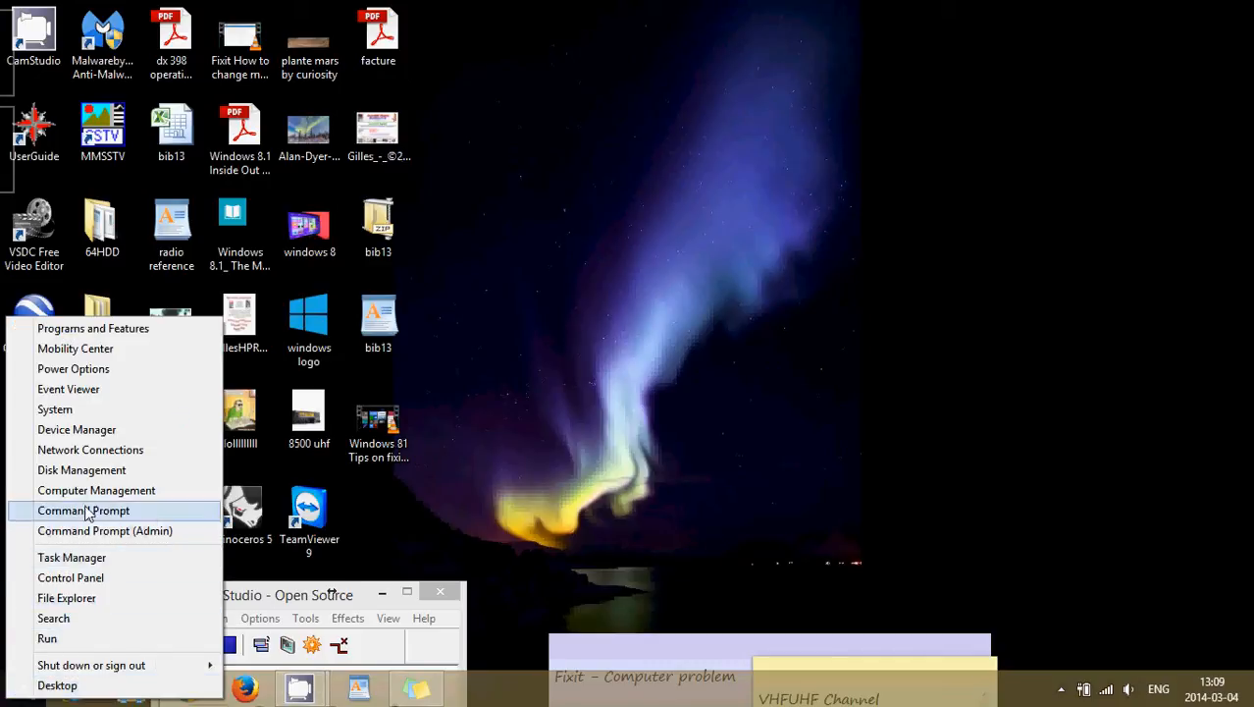
pyautogui.moveTo(106, 577)
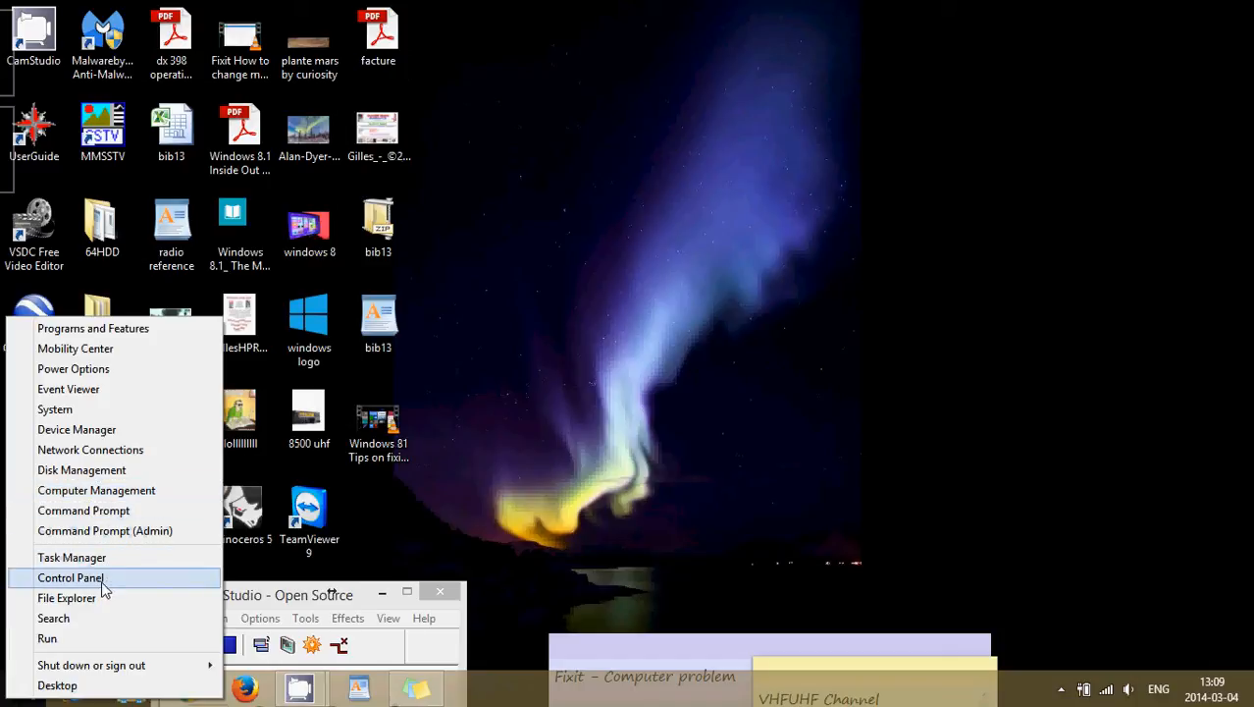
pyautogui.click(71, 577)
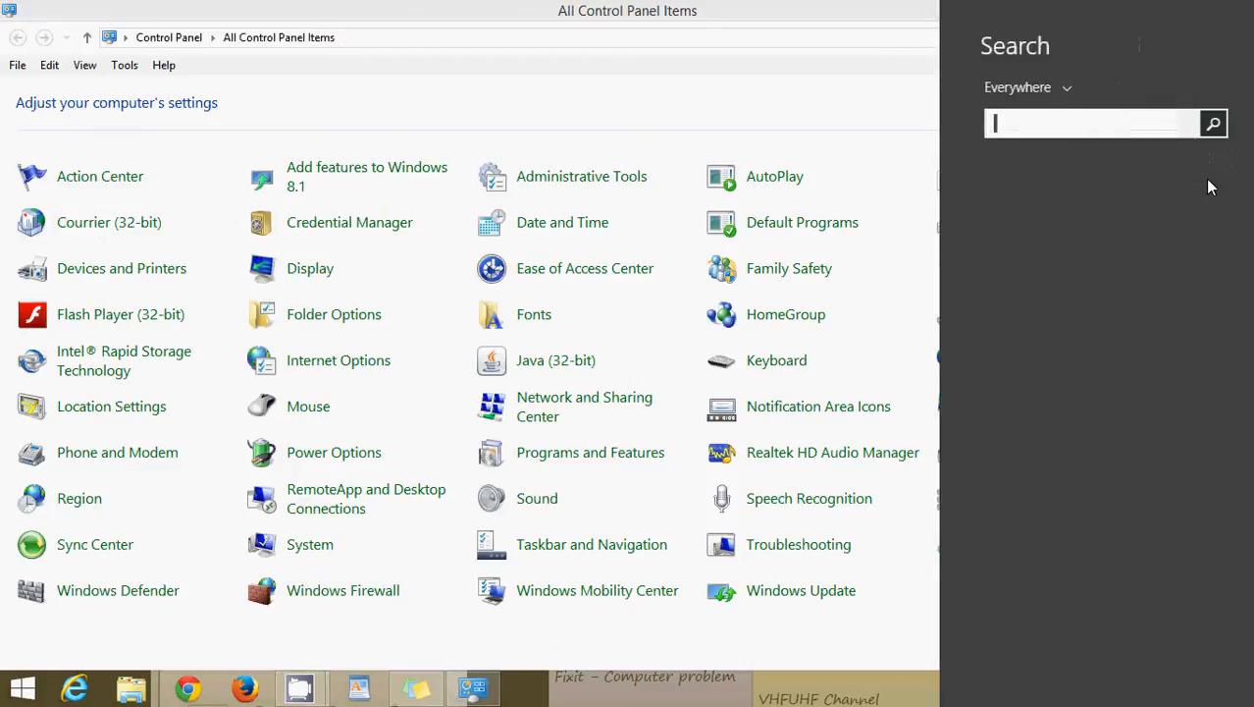
pyautogui.write('control')
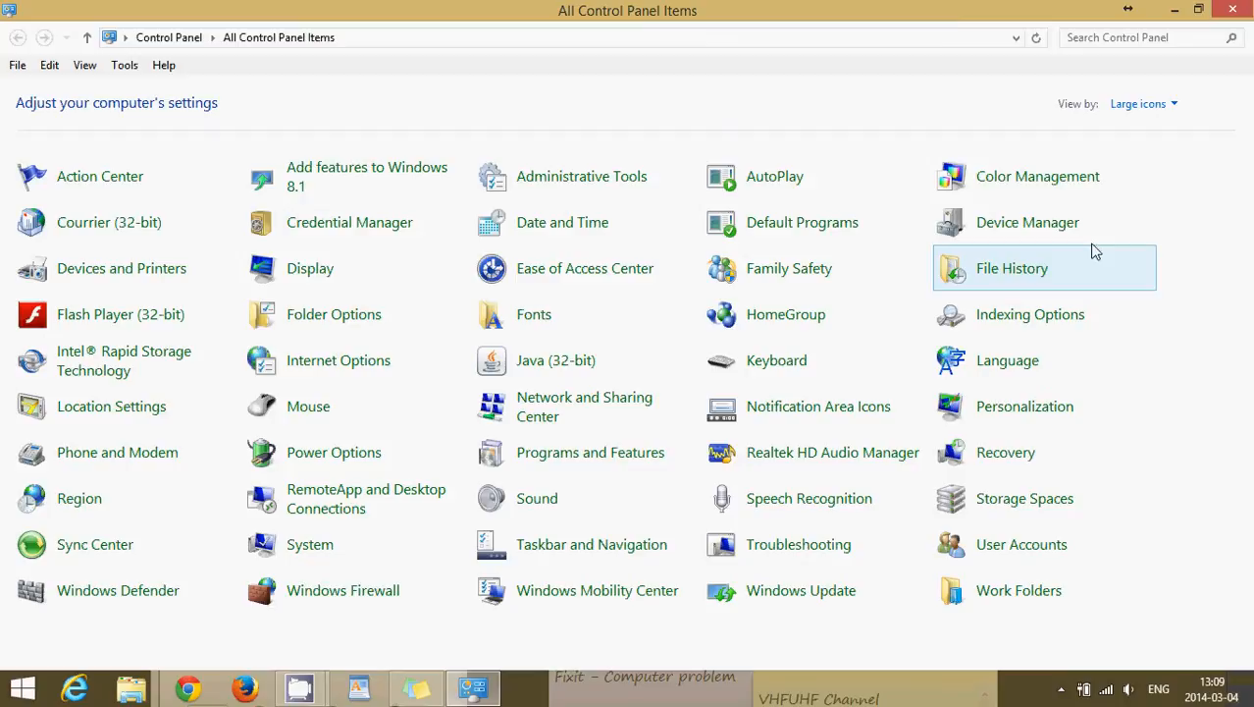
pyautogui.moveTo(1139, 106)
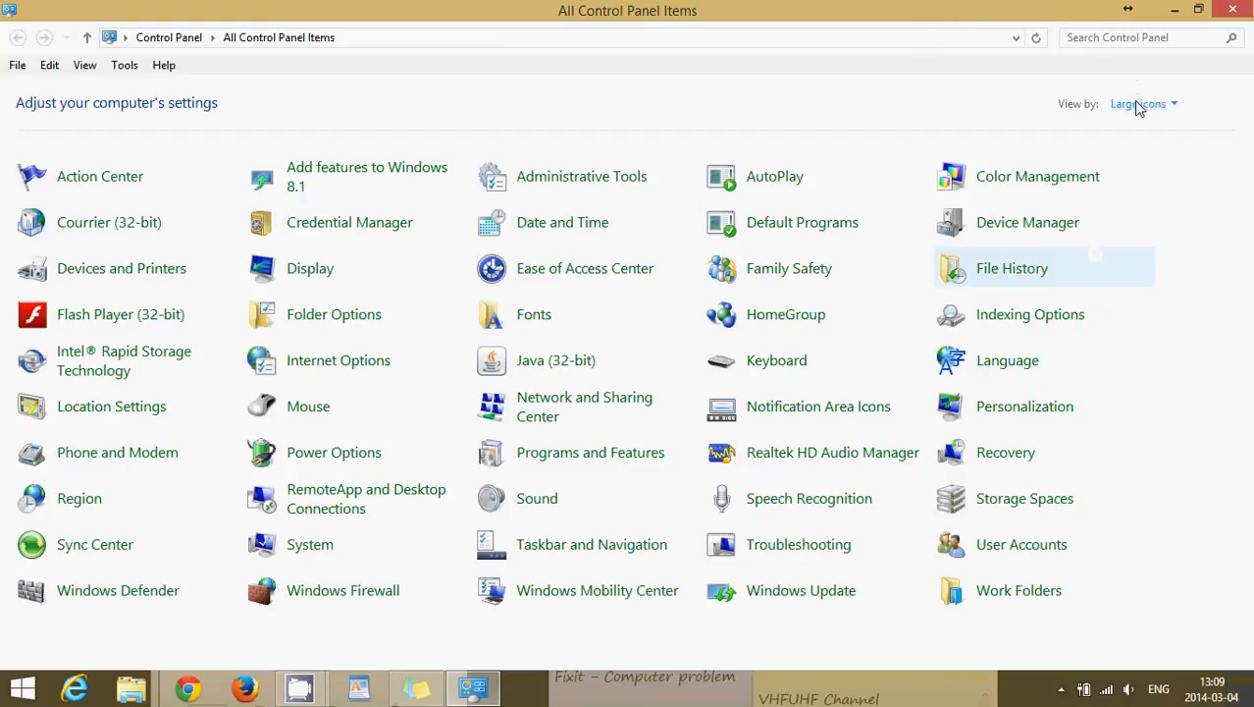
pyautogui.click(1138, 102)
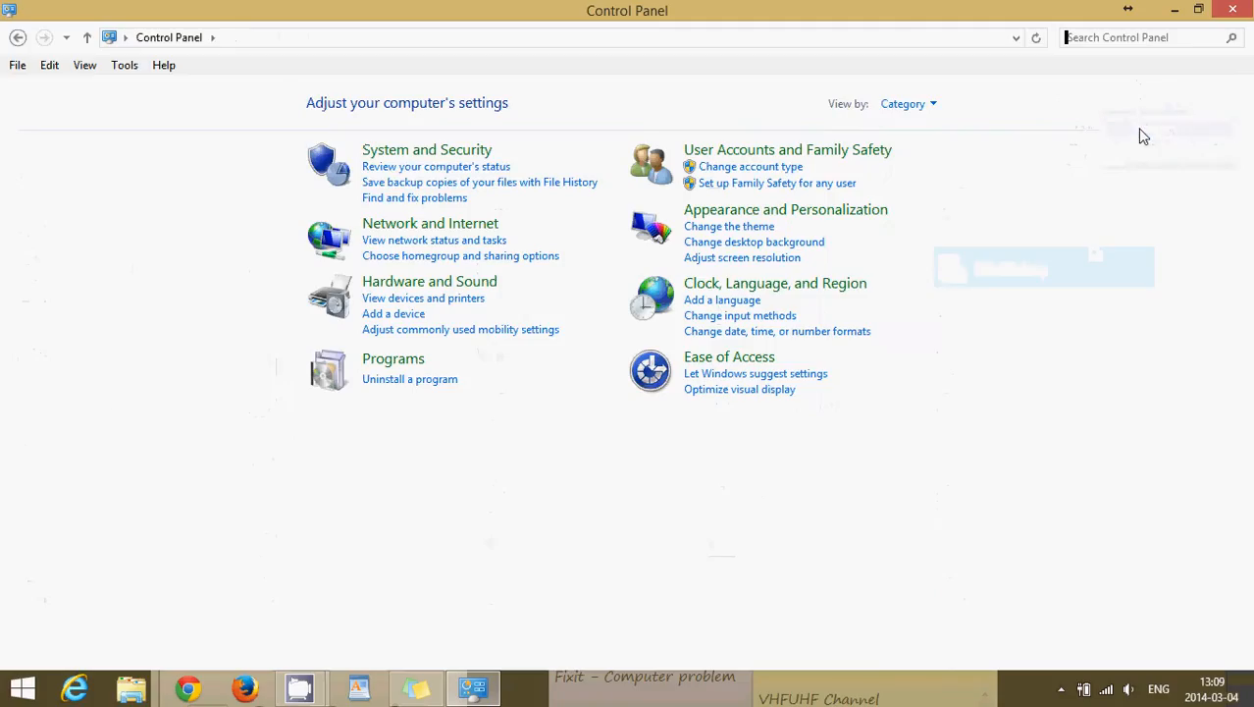
pyautogui.moveTo(1036, 324)
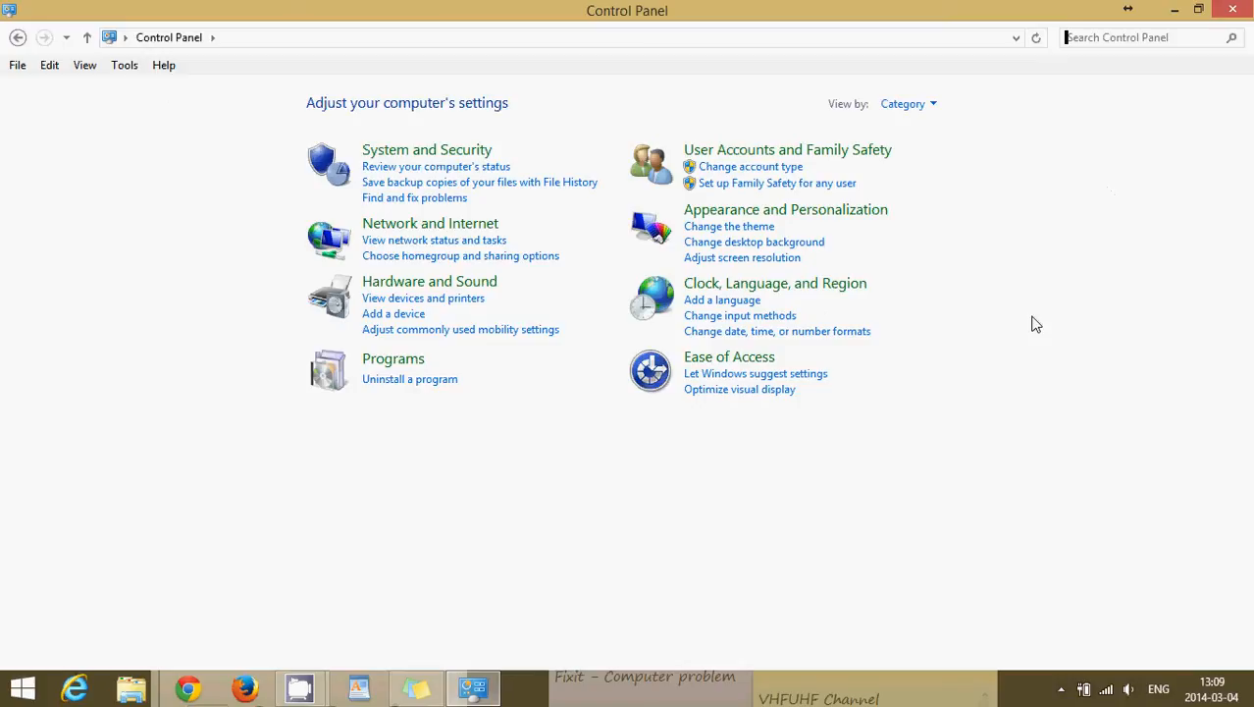
pyautogui.moveTo(907, 104)
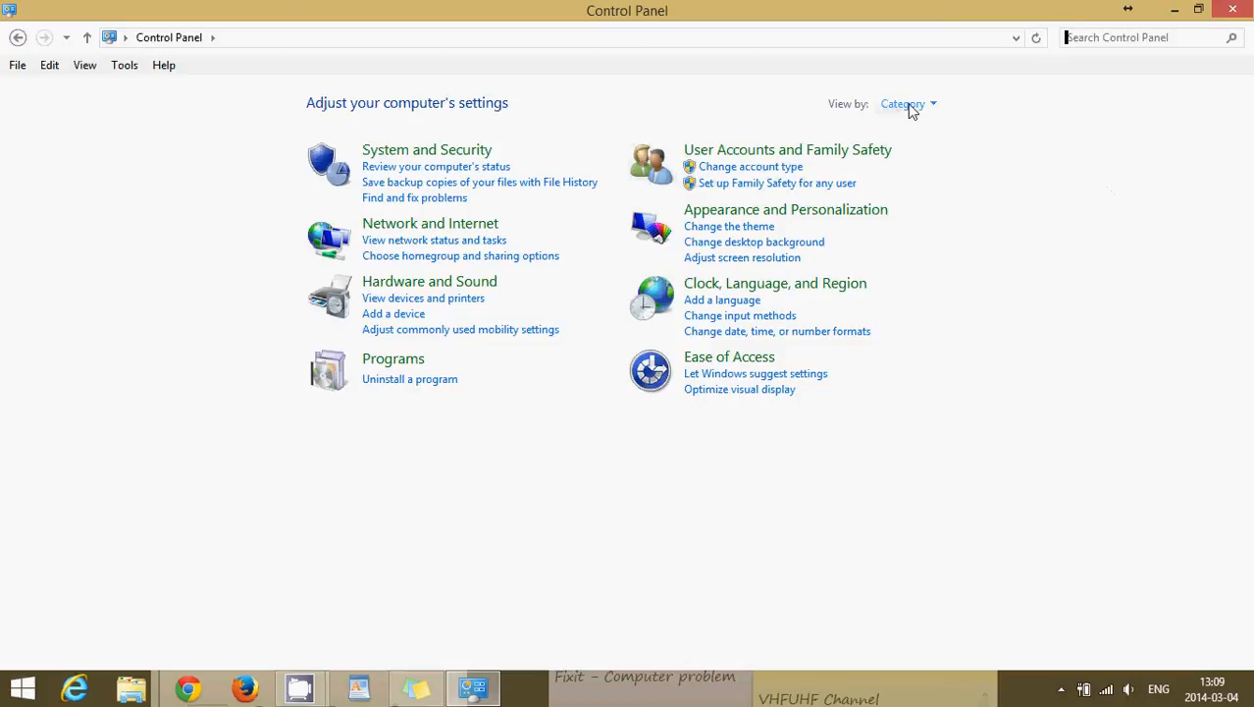
pyautogui.moveTo(907, 104)
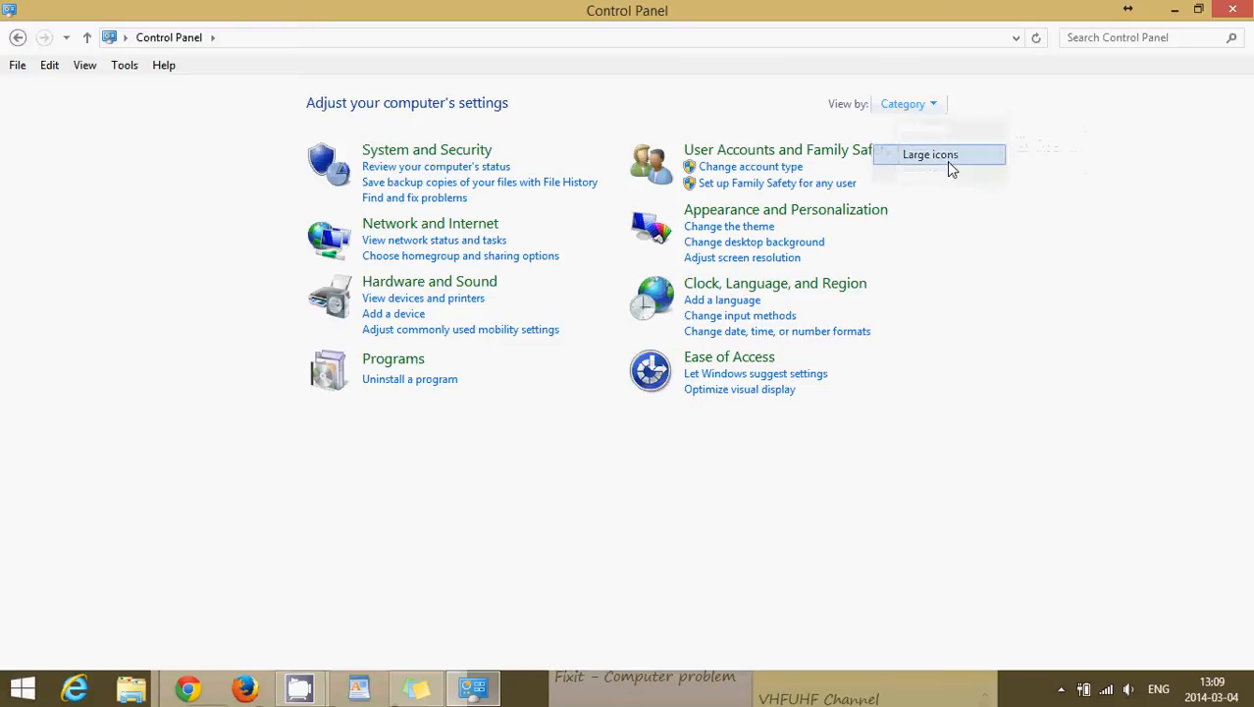
pyautogui.click(931, 153)
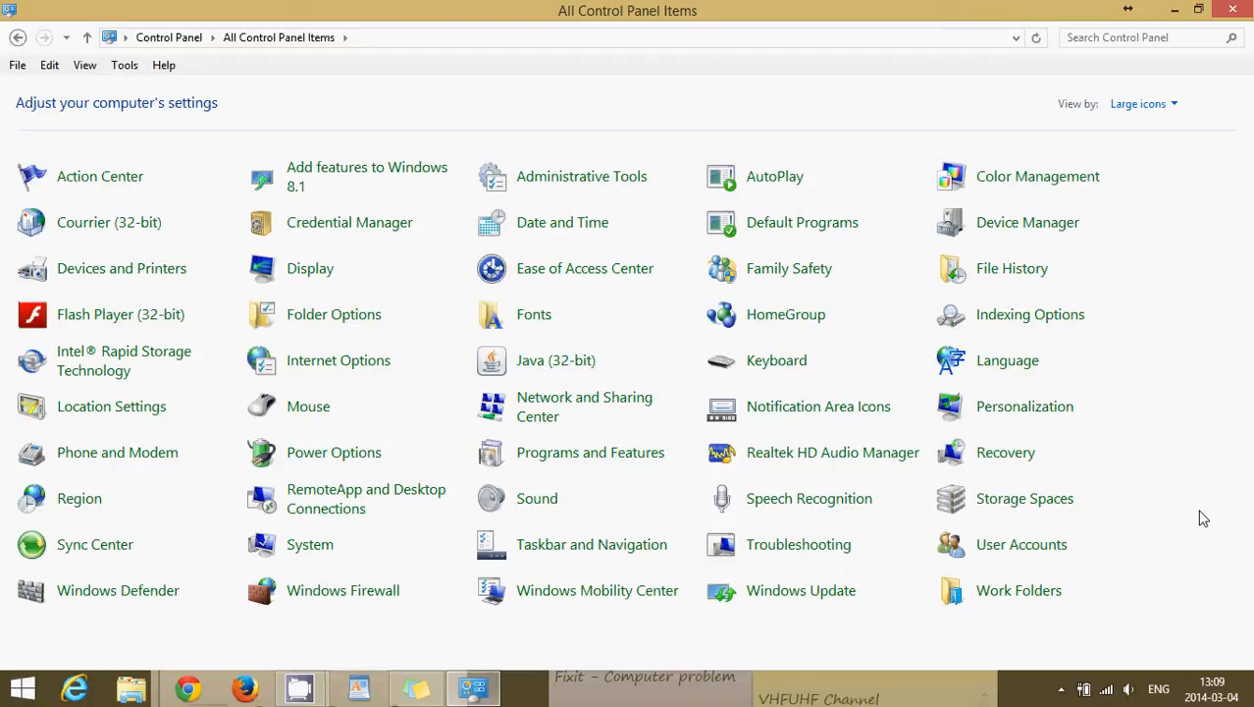
pyautogui.moveTo(553, 126)
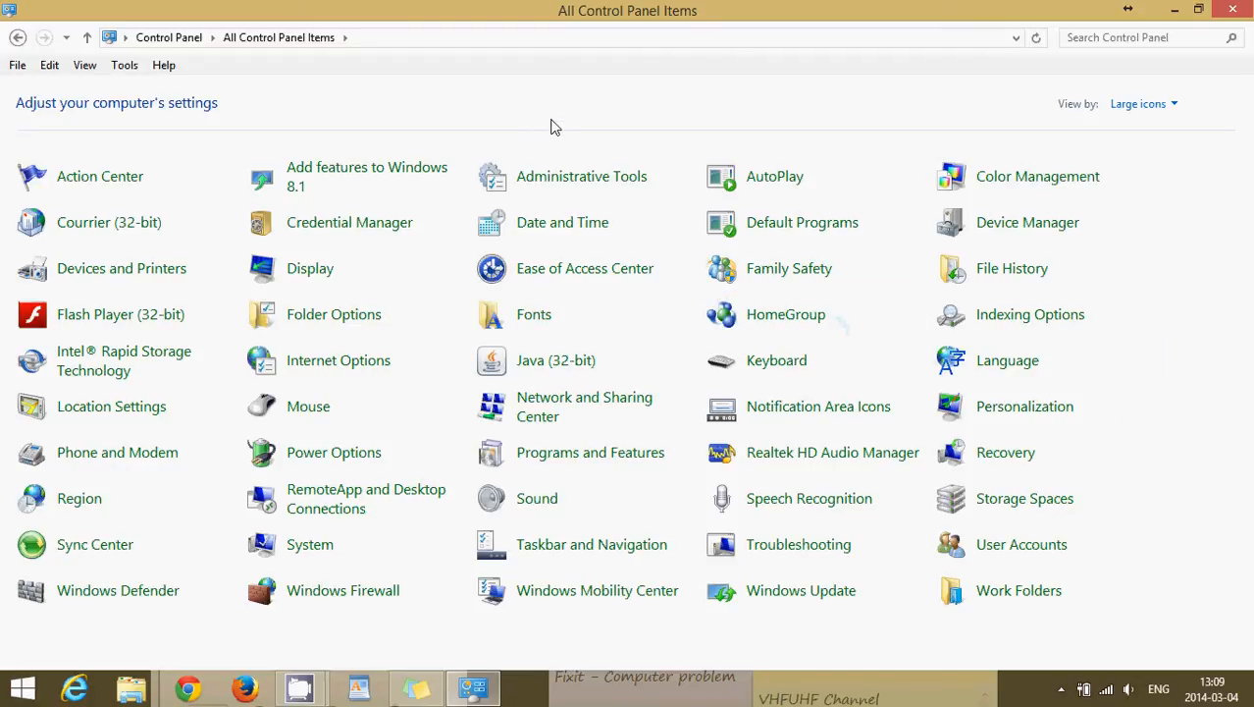
pyautogui.moveTo(815, 361)
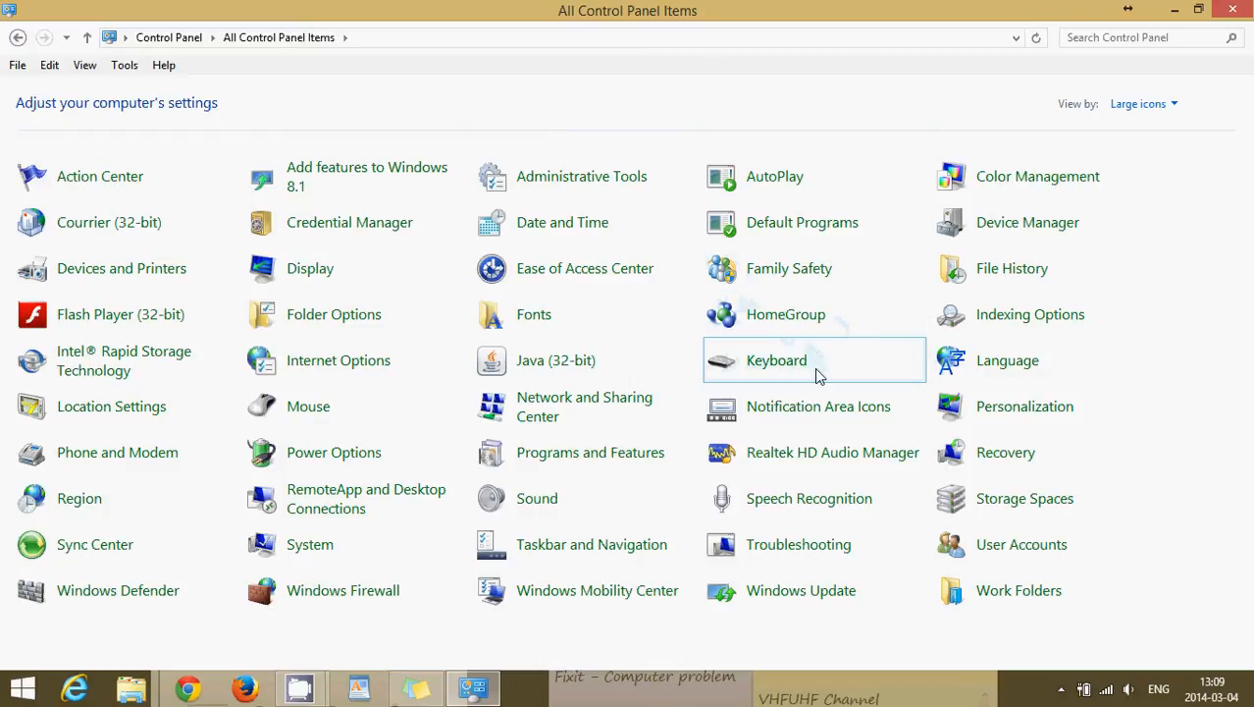
pyautogui.moveTo(818, 405)
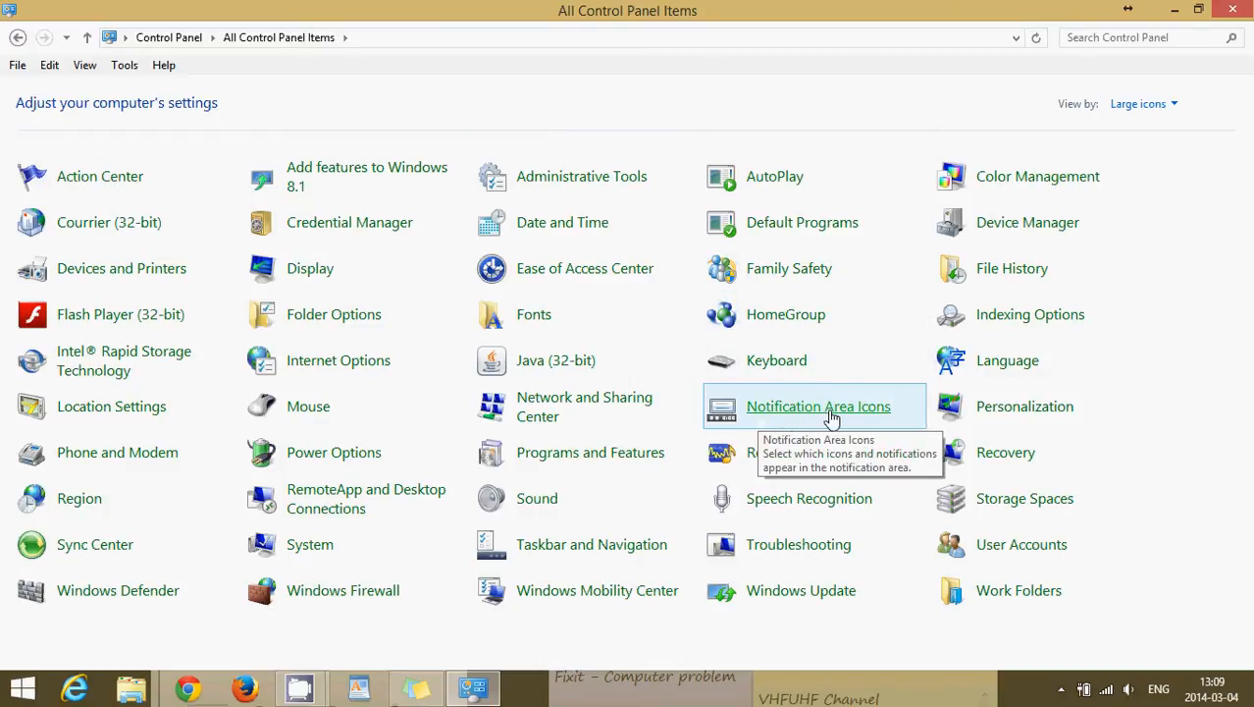
pyautogui.click(819, 404)
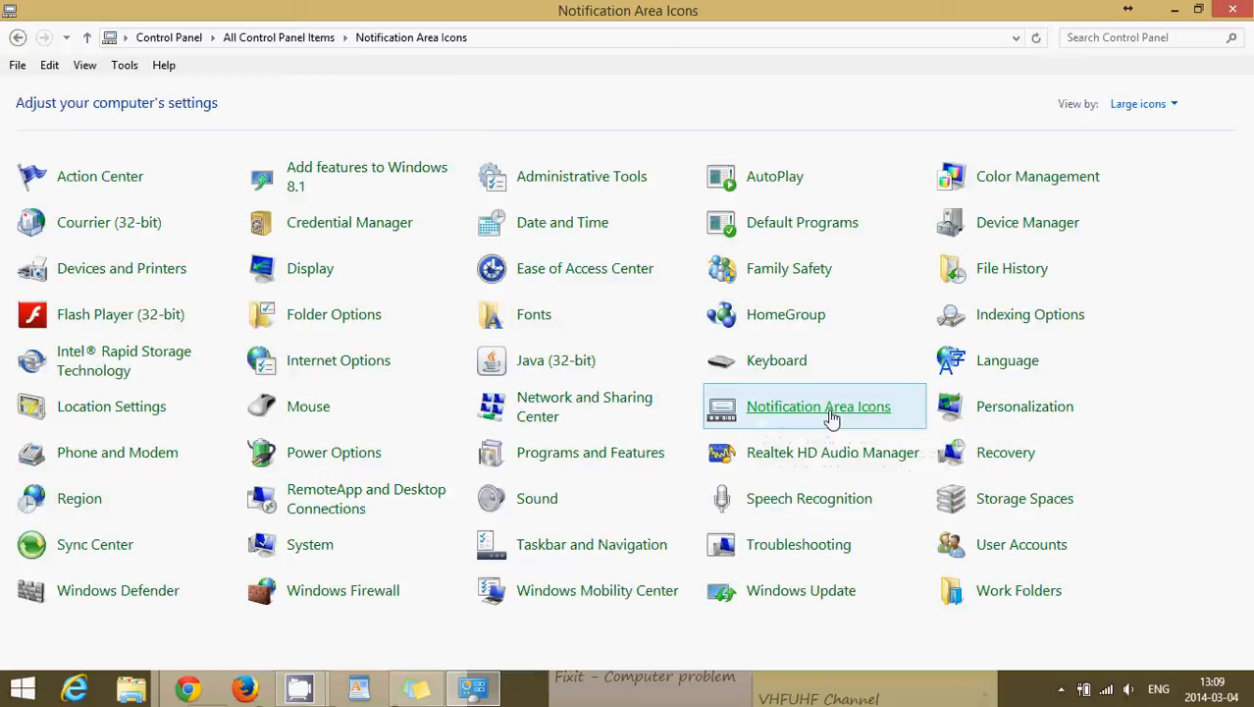
# In Notification Area Icons, hide icon and notifications for Synaptics TouchPad, TOSHIBA Service Station and LogMeIn
pyautogui.click(817, 404)
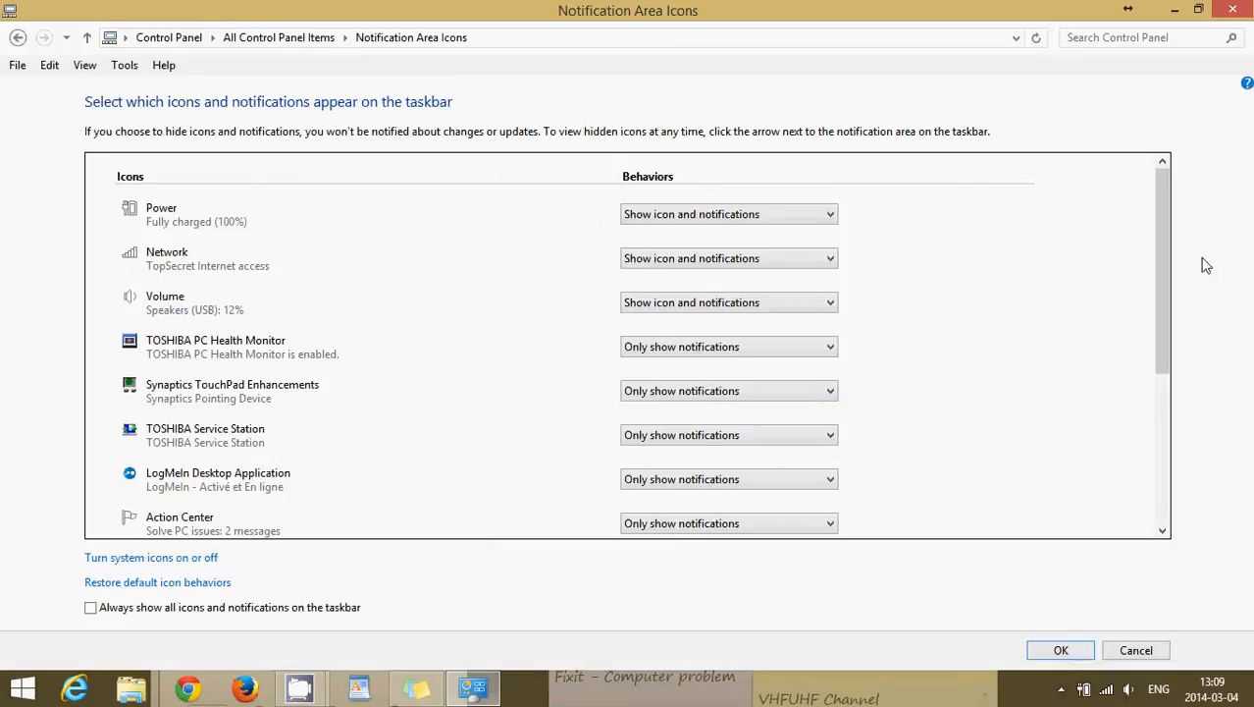
pyautogui.scroll(-3)
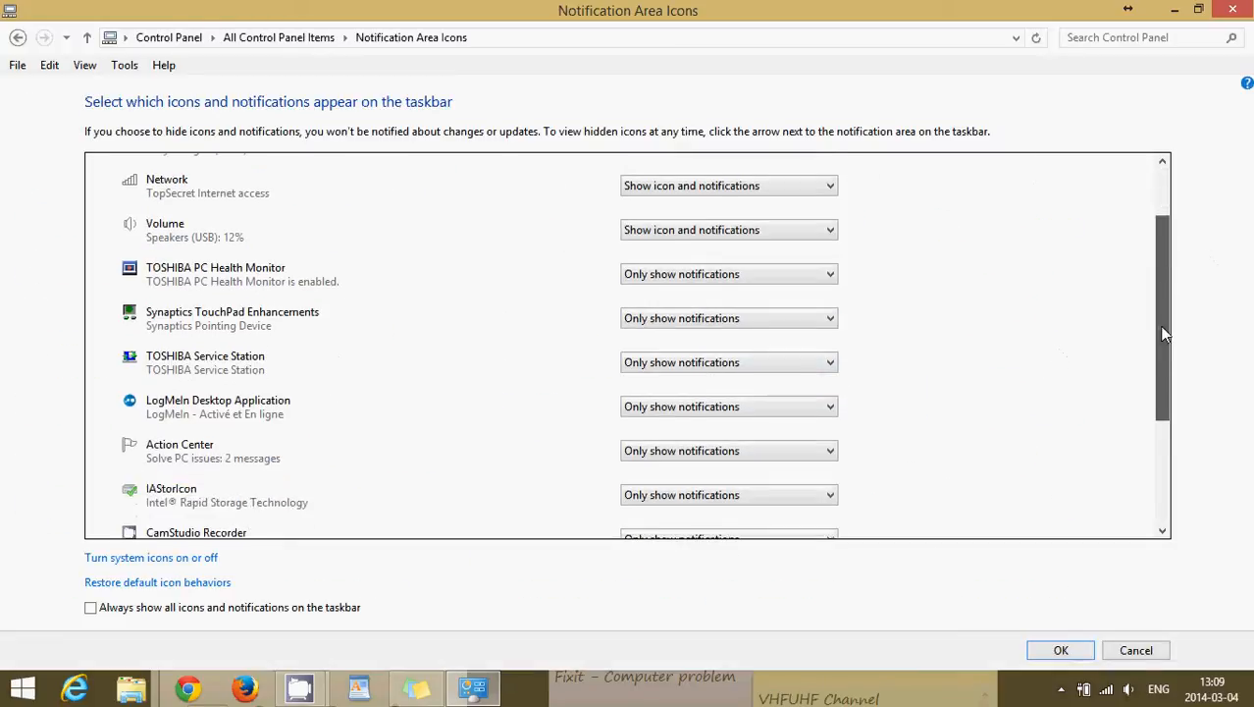
pyautogui.scroll(-3)
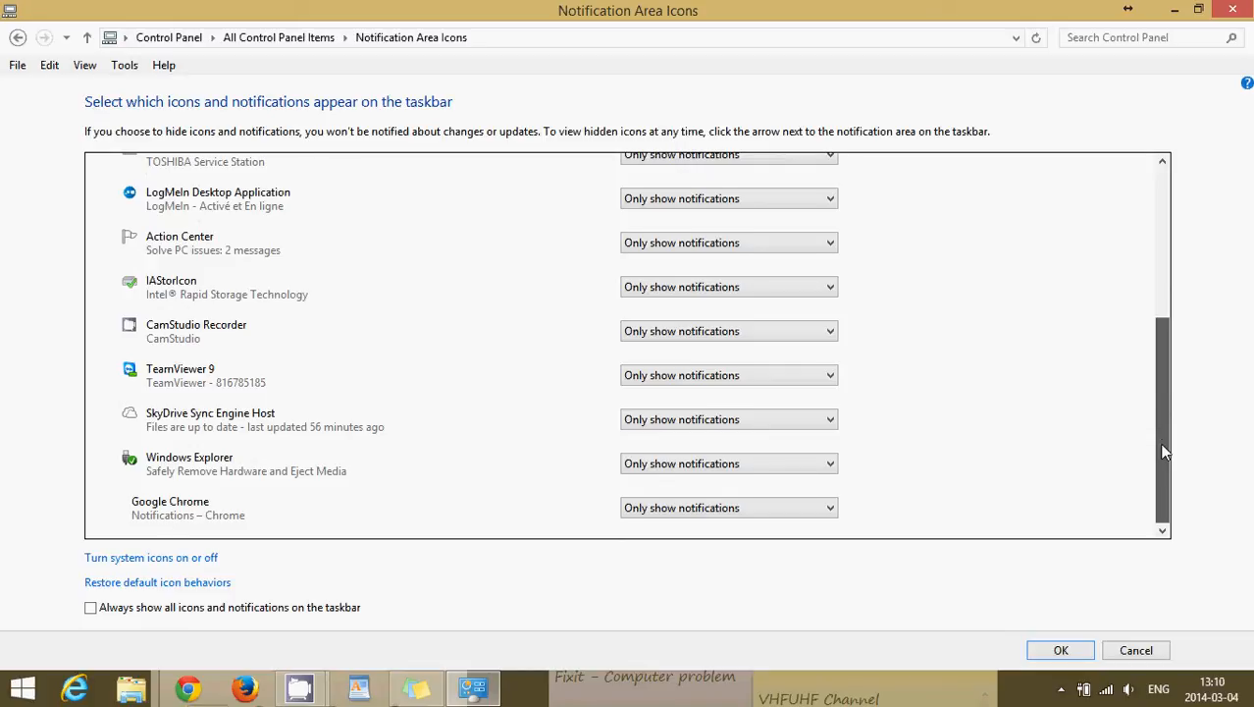
pyautogui.scroll(3)
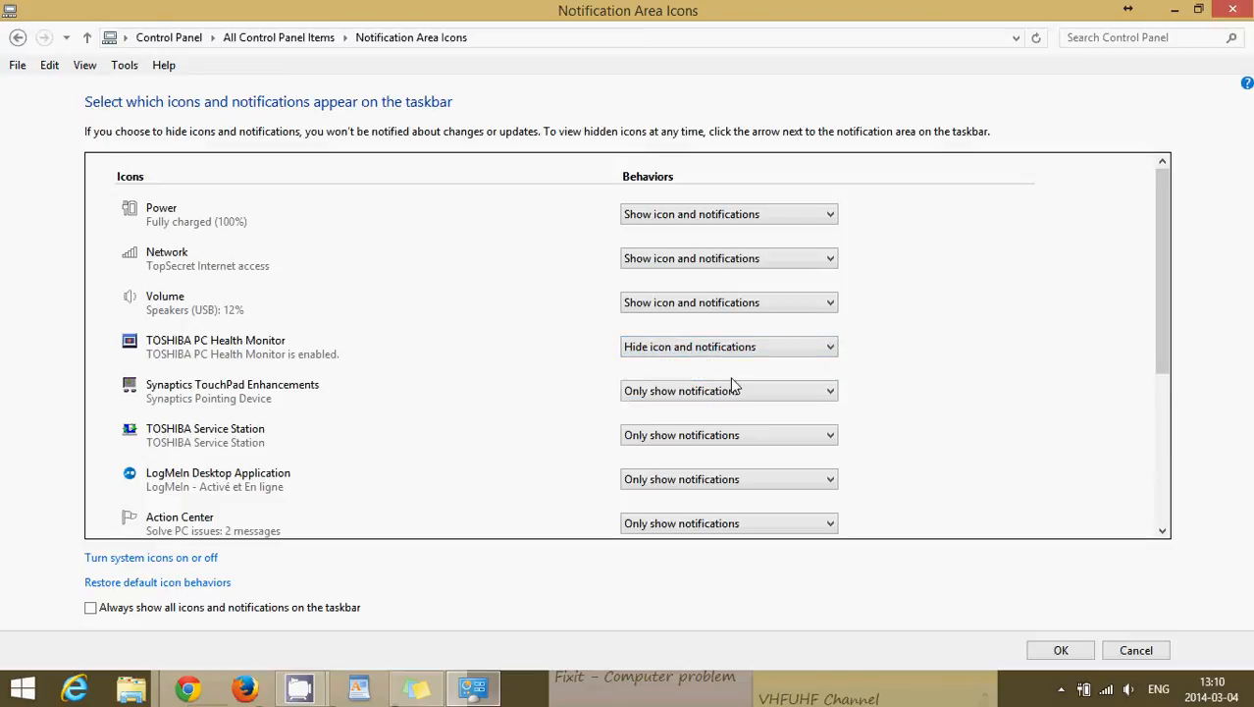
pyautogui.moveTo(508, 363)
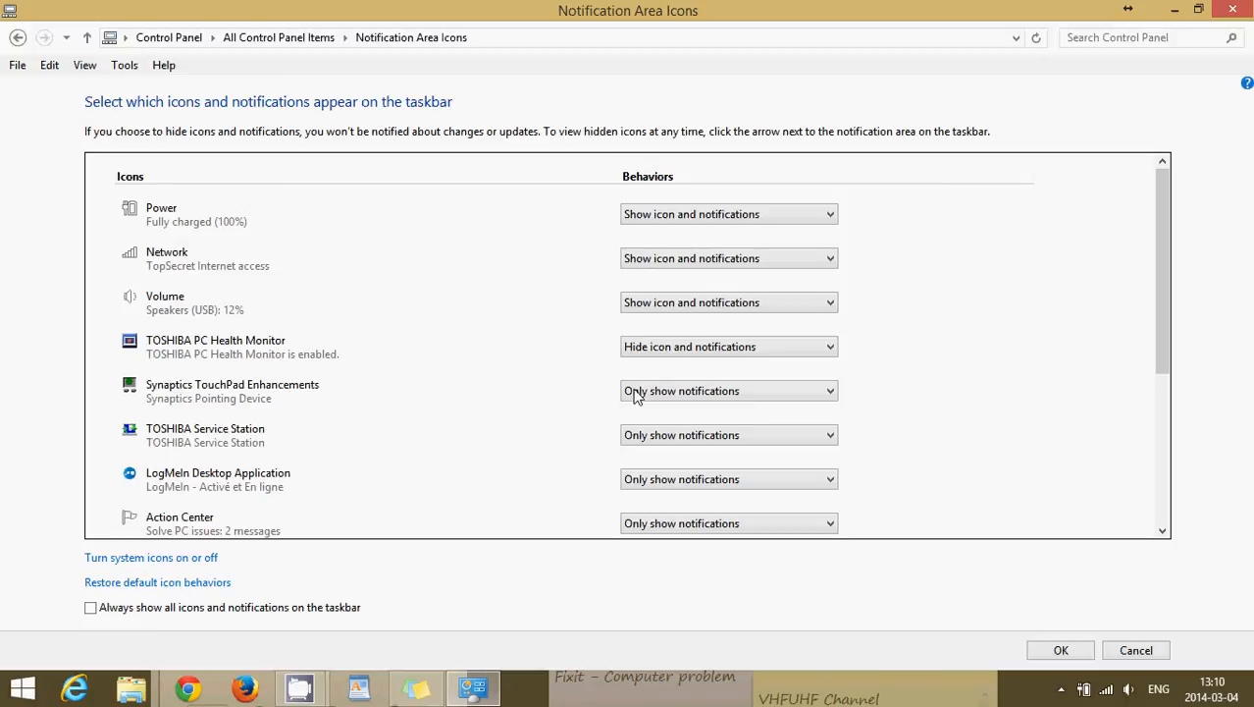
pyautogui.click(829, 390)
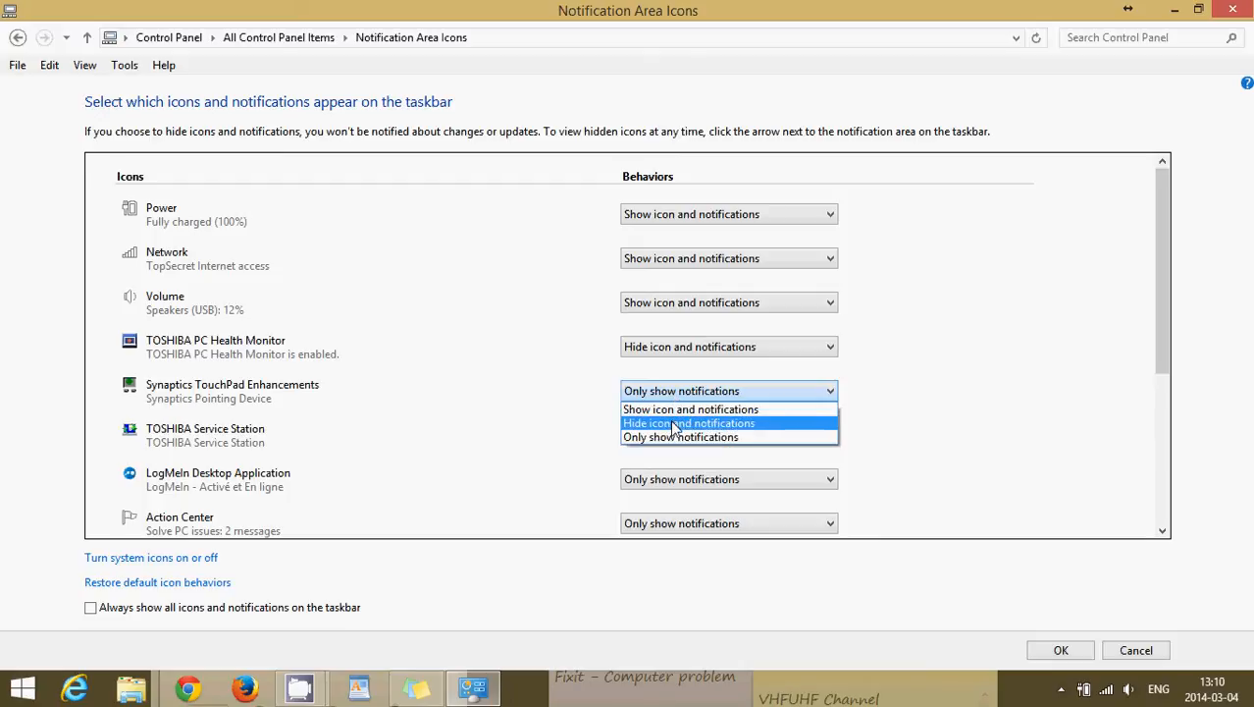
pyautogui.click(686, 424)
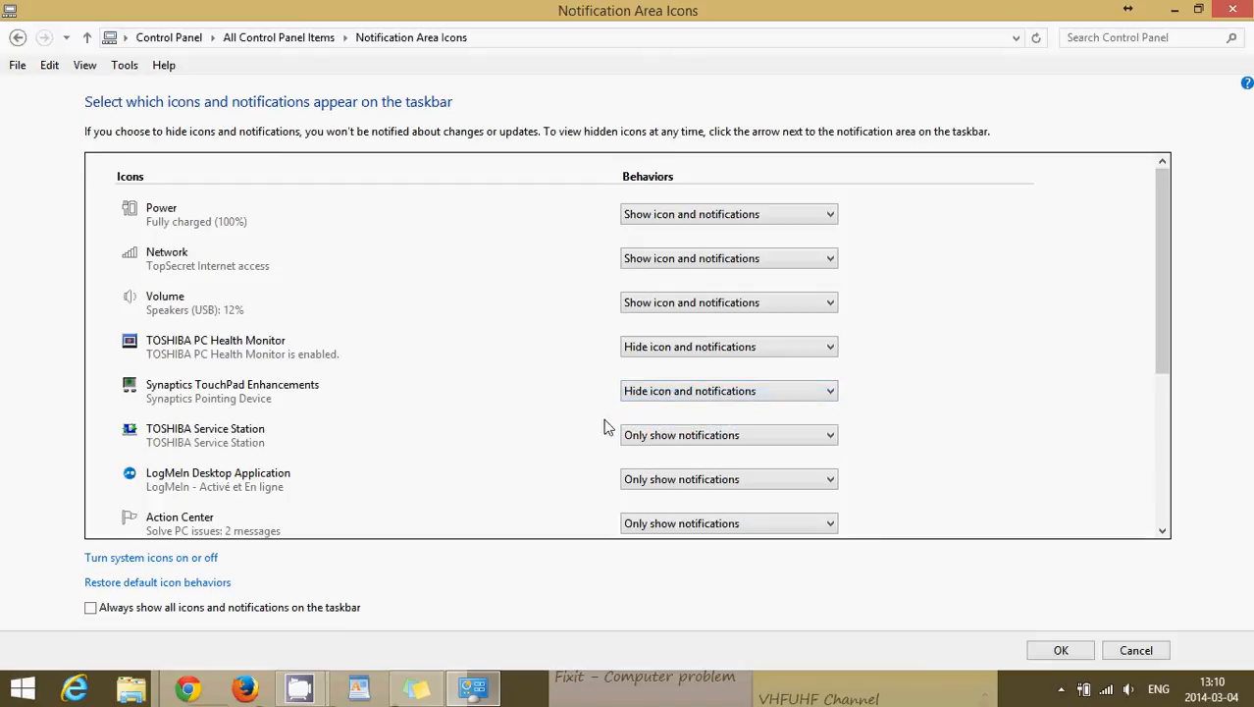
pyautogui.click(828, 436)
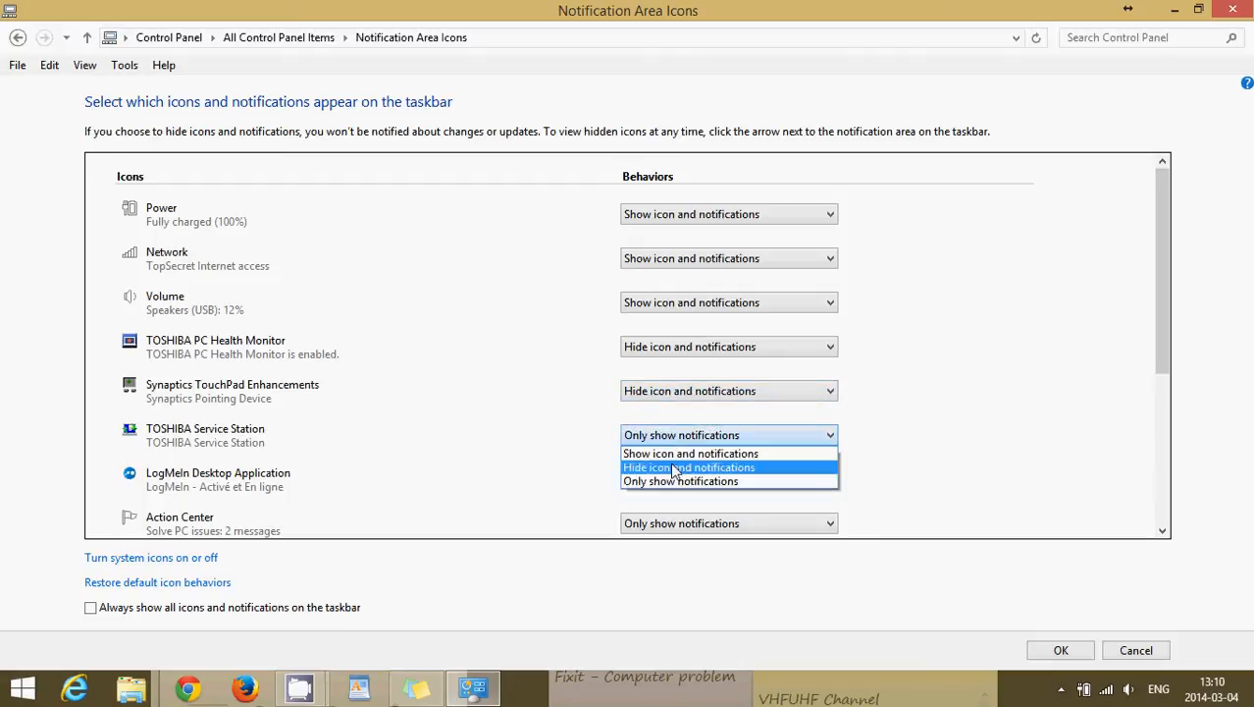
pyautogui.click(689, 467)
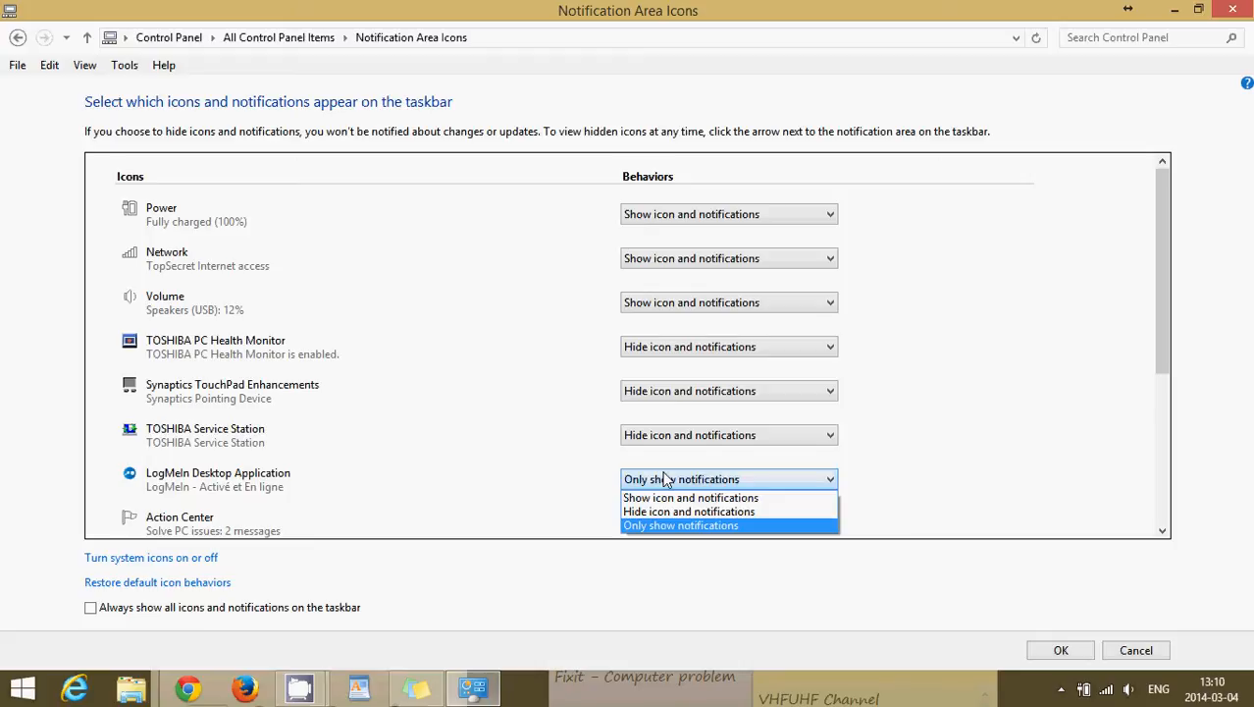
pyautogui.click(689, 511)
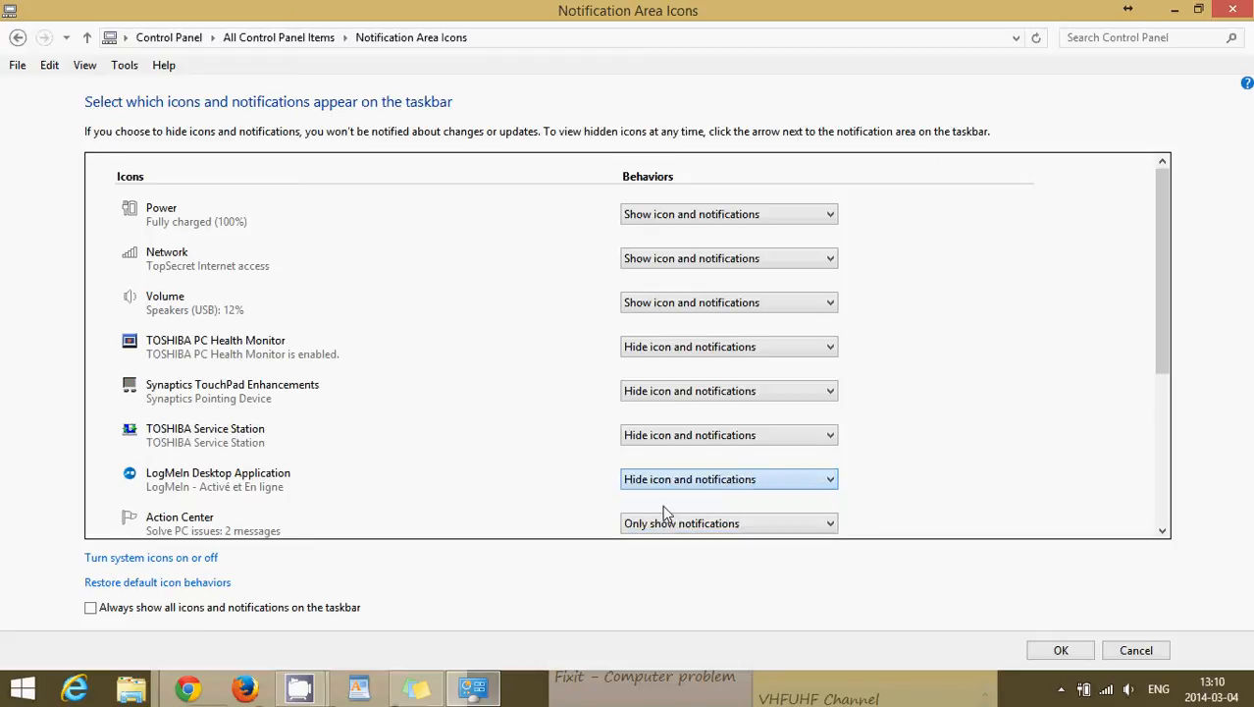
pyautogui.moveTo(511, 463)
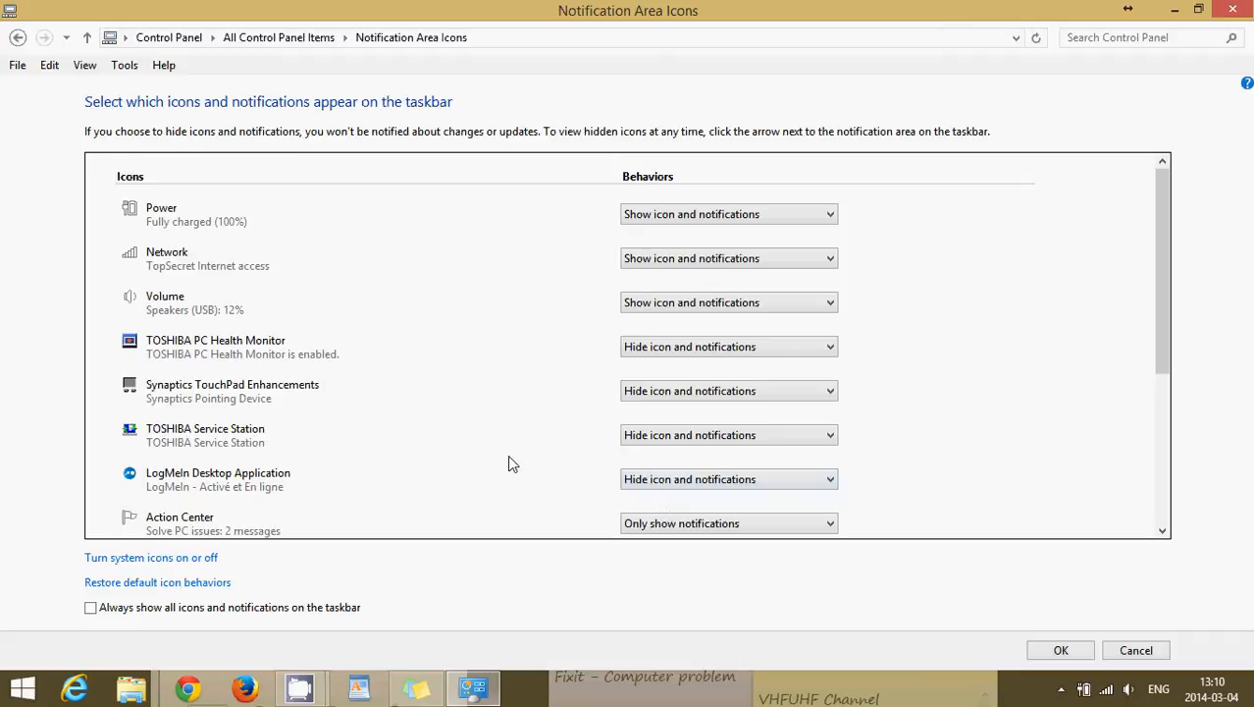
pyautogui.moveTo(1181, 369)
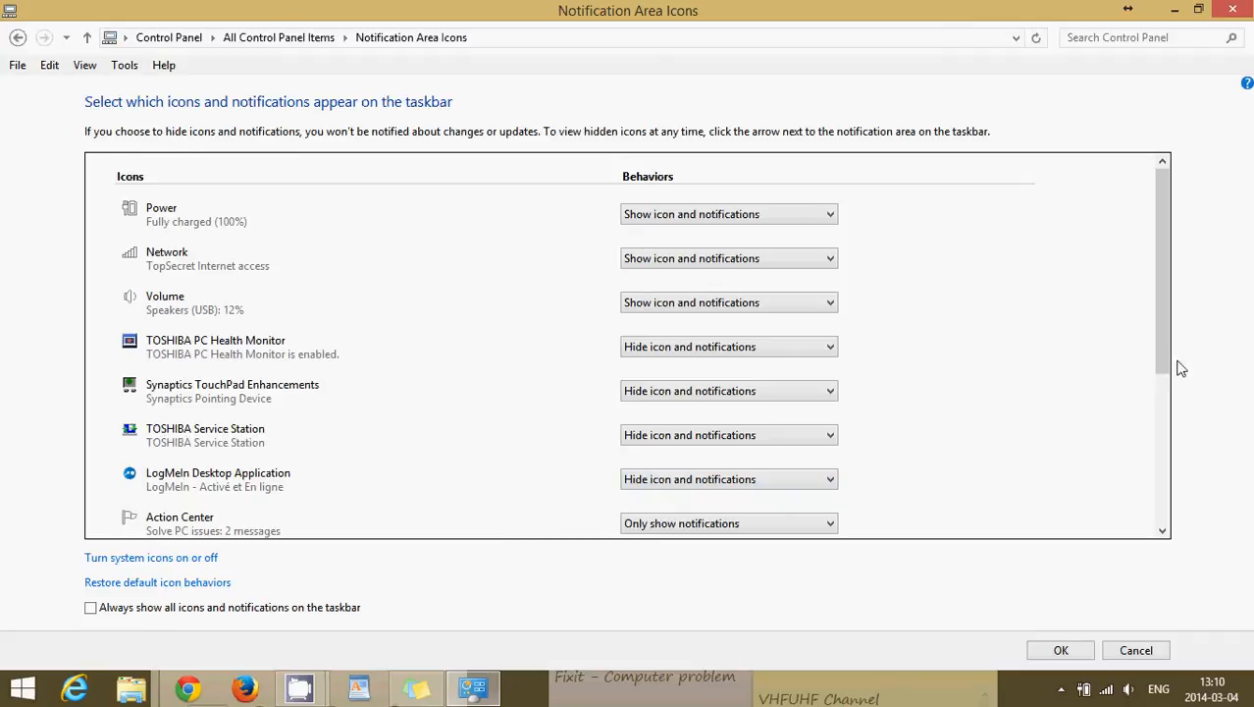
# Leave Action Center on 'Only show notifications' and confirm the icon behaviours with OK
pyautogui.scroll(-3)
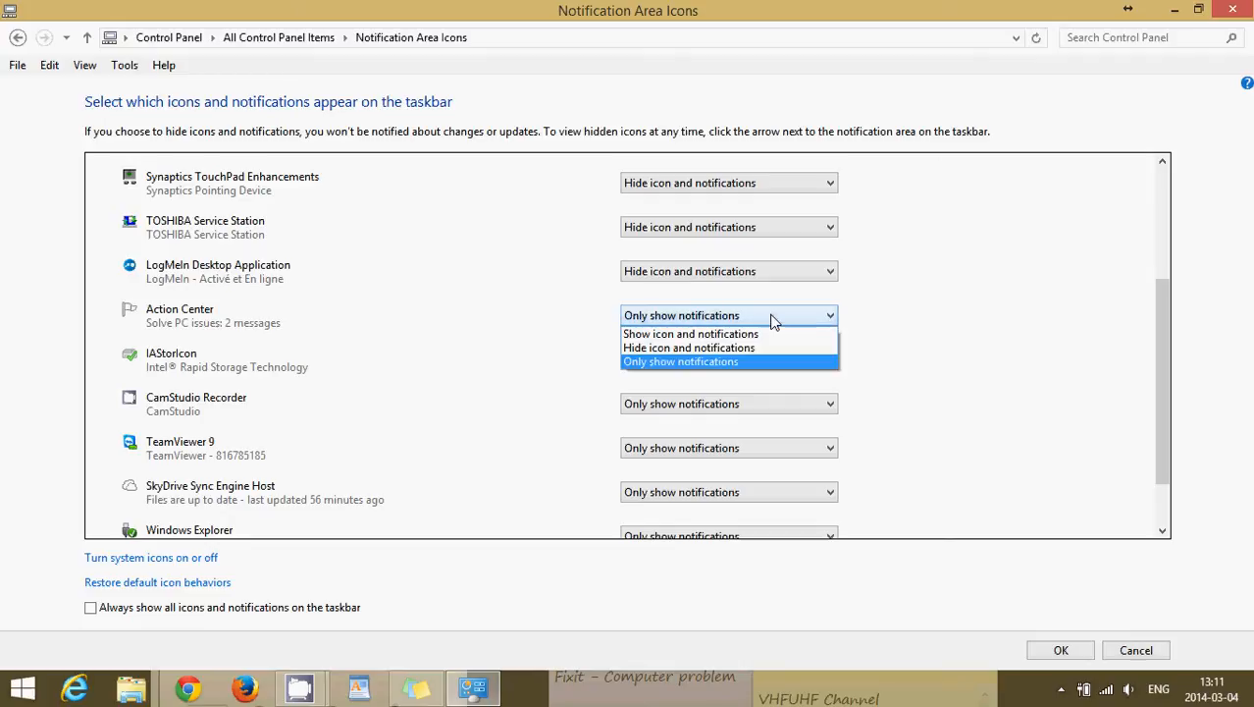
pyautogui.click(687, 348)
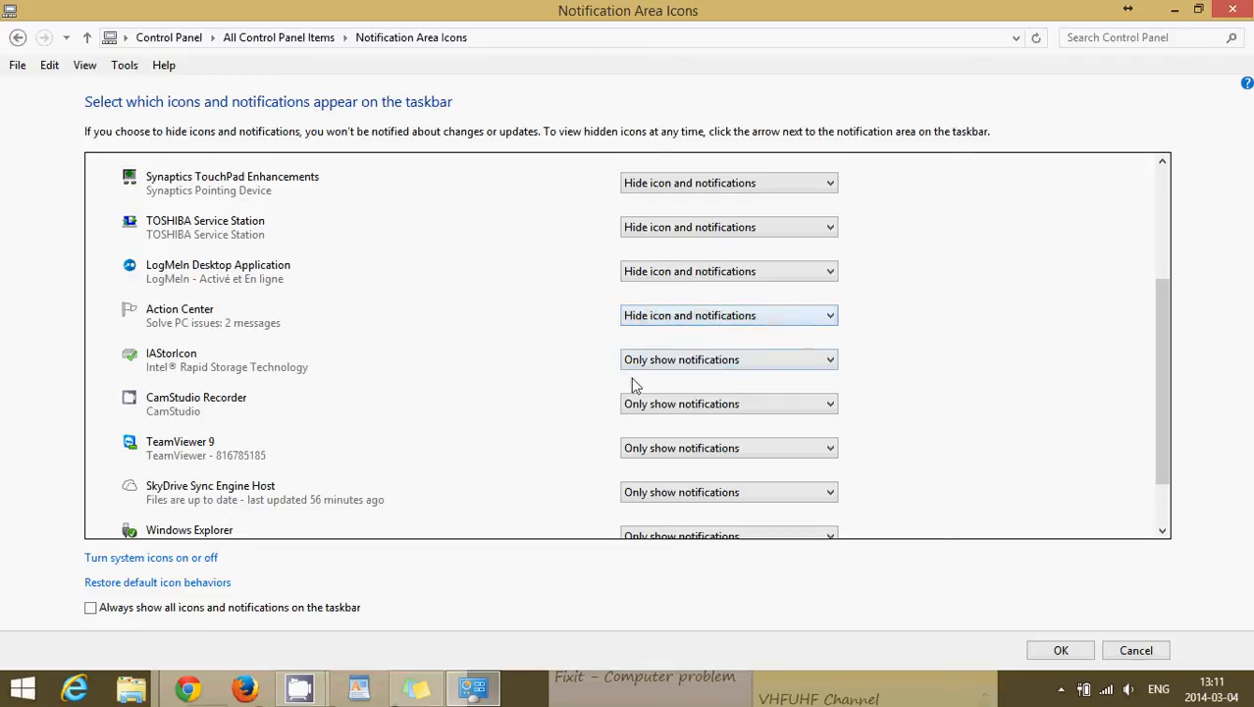
pyautogui.moveTo(573, 400)
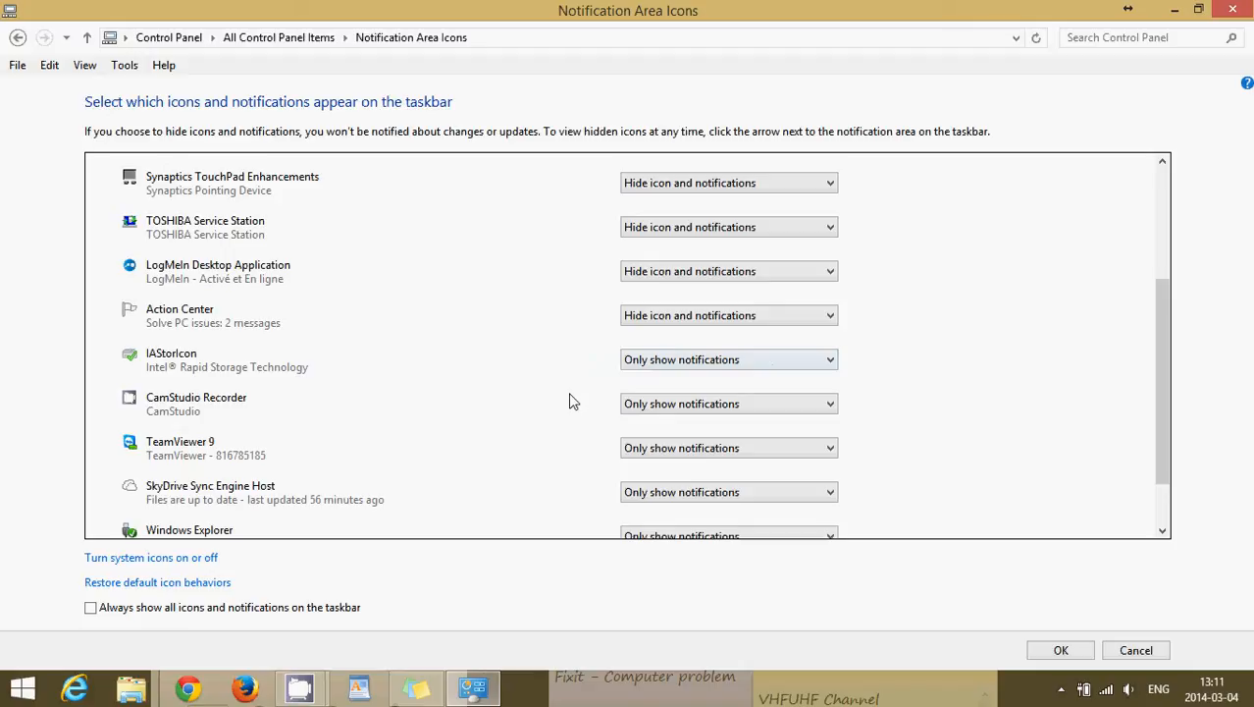
pyautogui.moveTo(593, 456)
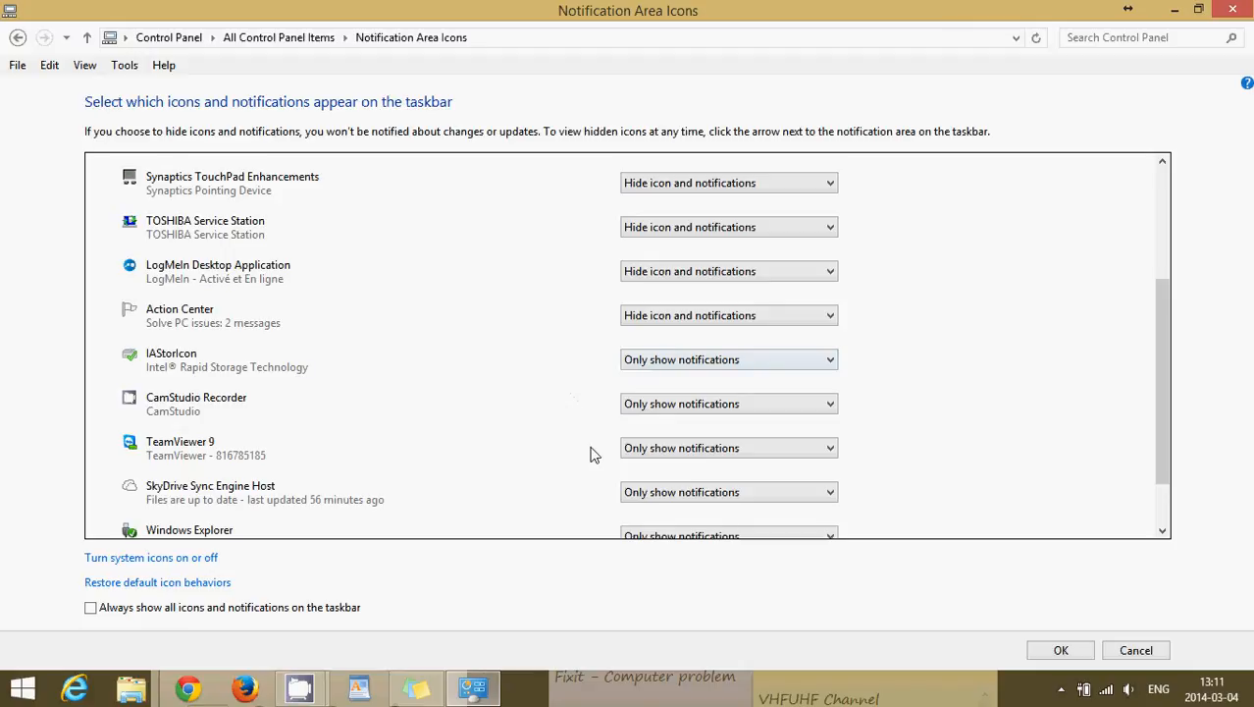
pyautogui.moveTo(601, 463)
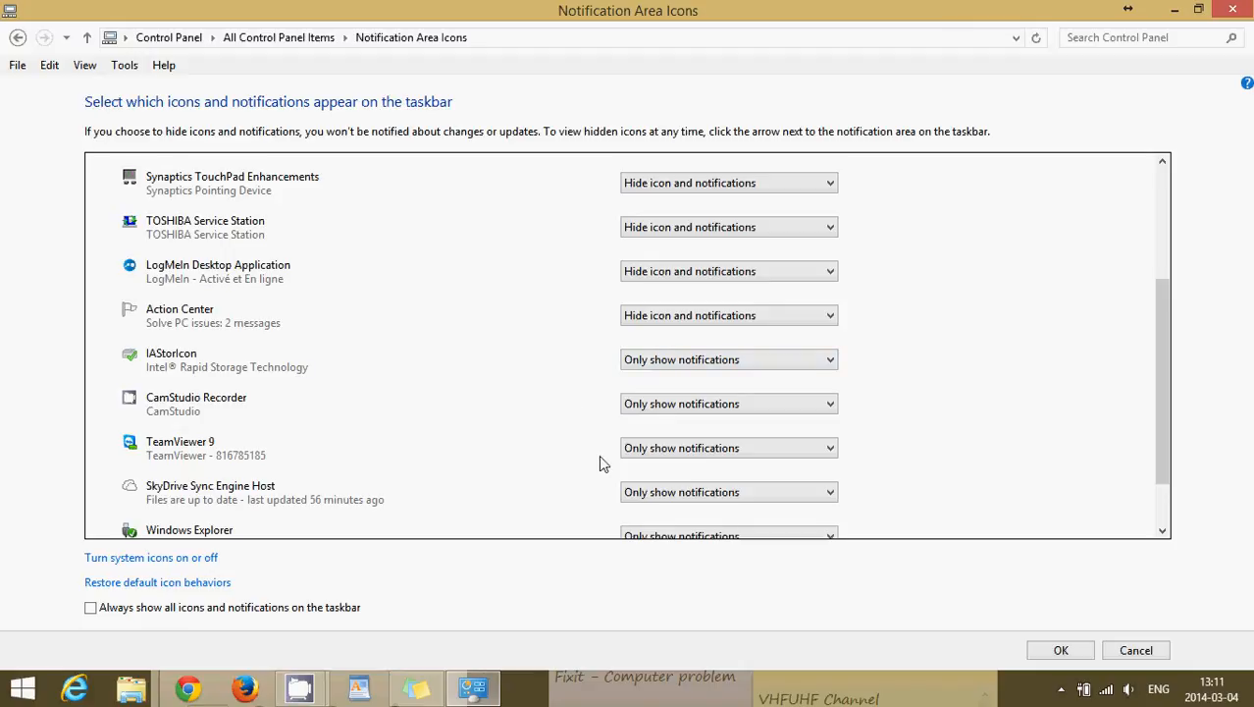
pyautogui.click(728, 314)
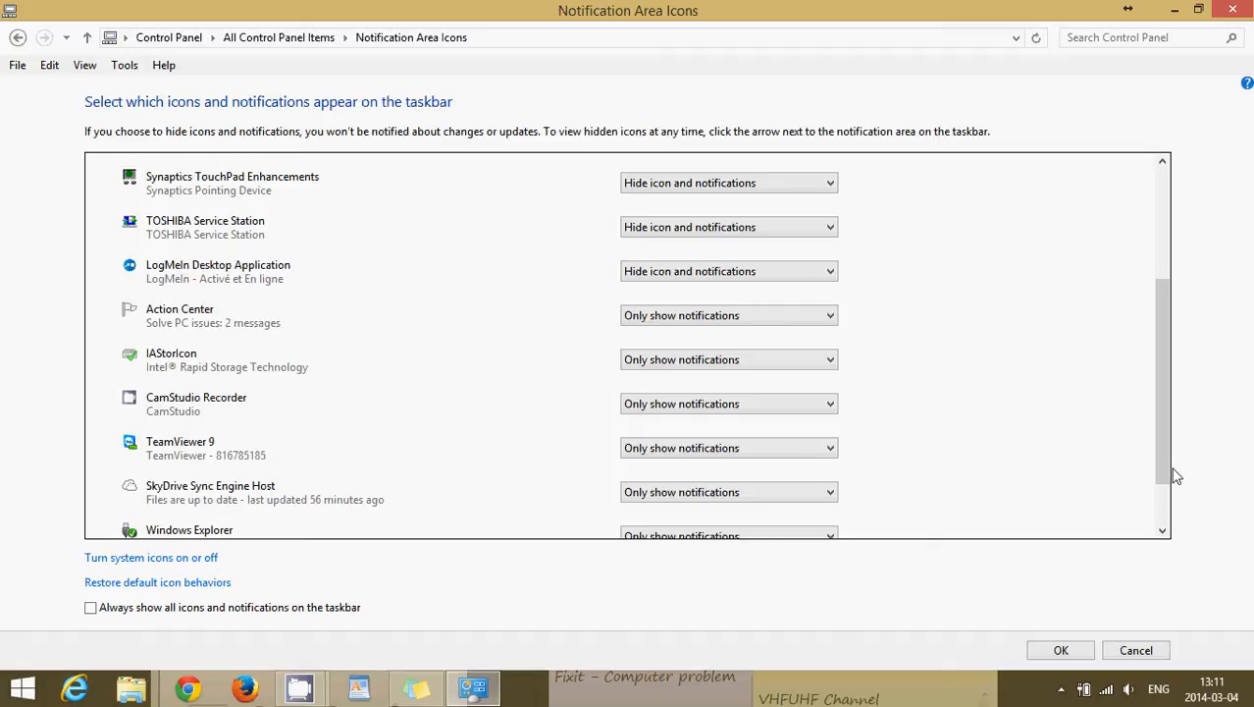
pyautogui.scroll(-3)
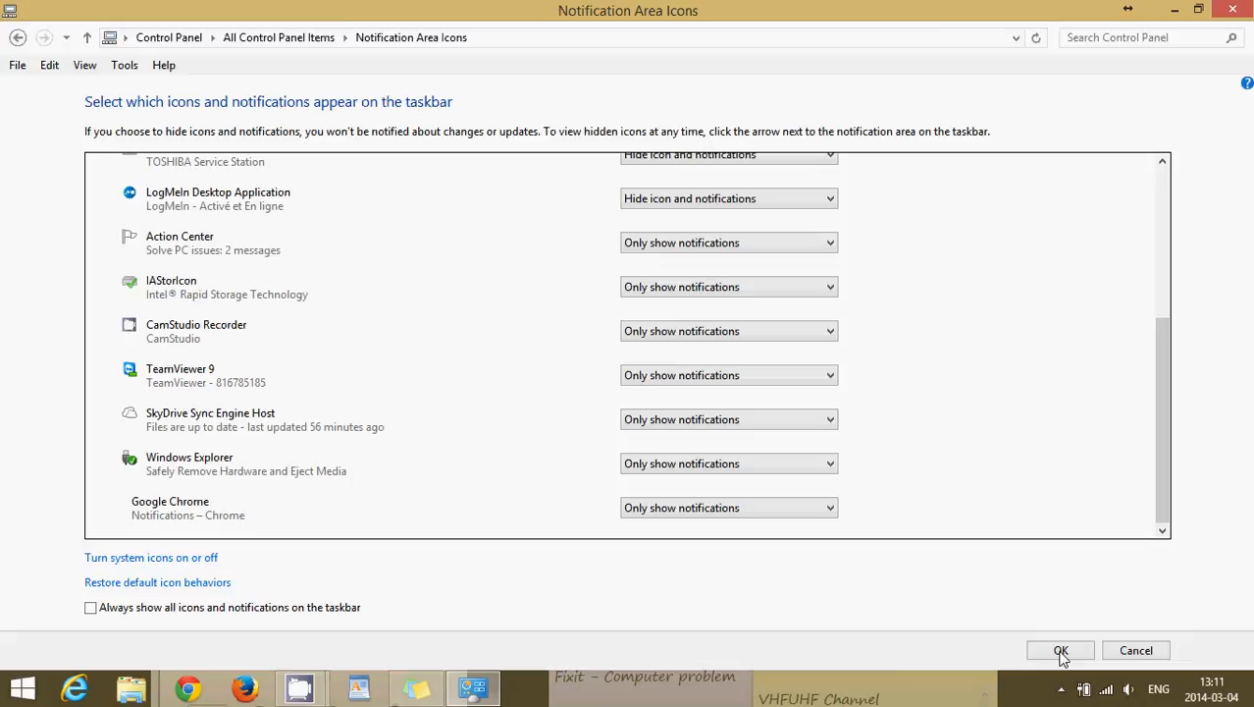
pyautogui.click(1060, 650)
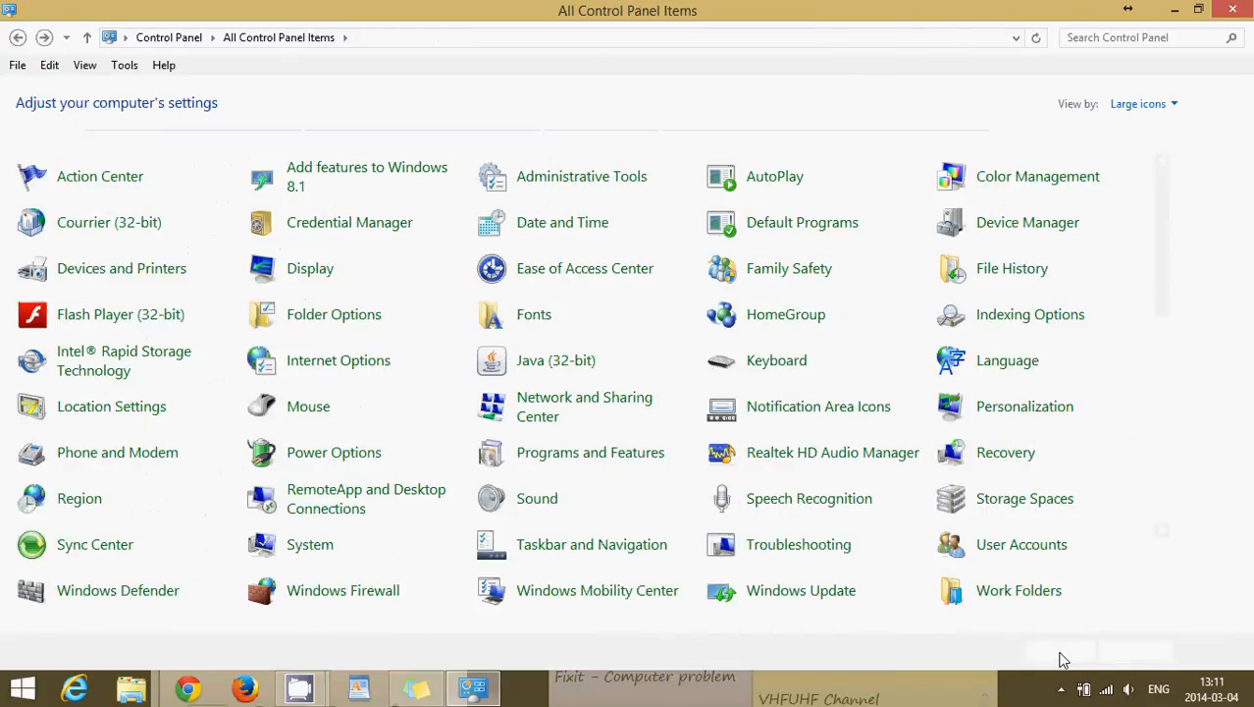
pyautogui.click(1060, 687)
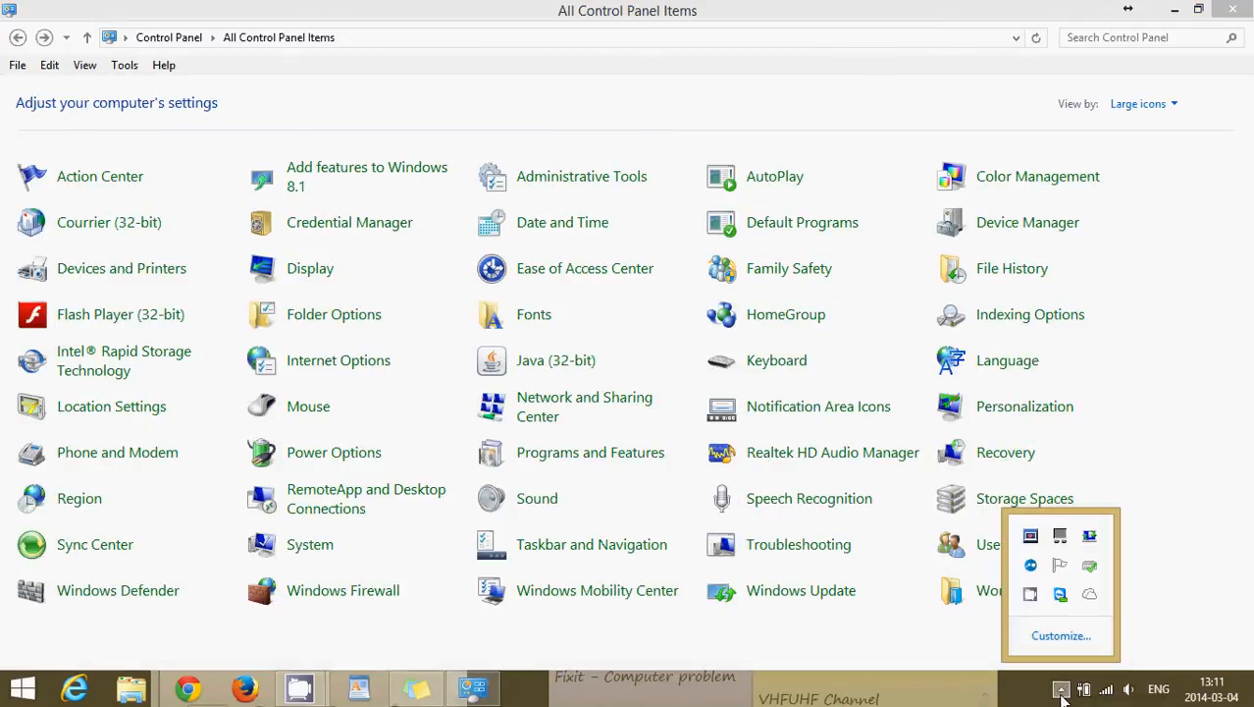
pyautogui.moveTo(1001, 522)
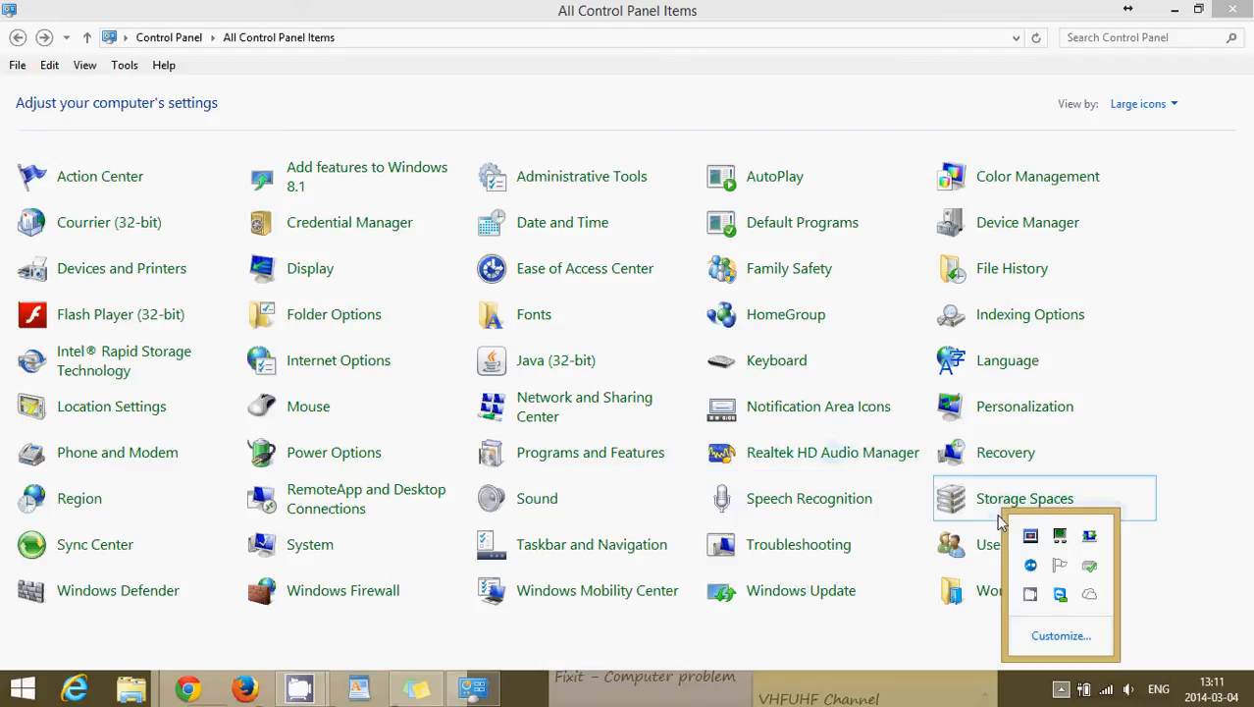
pyautogui.moveTo(1060, 536)
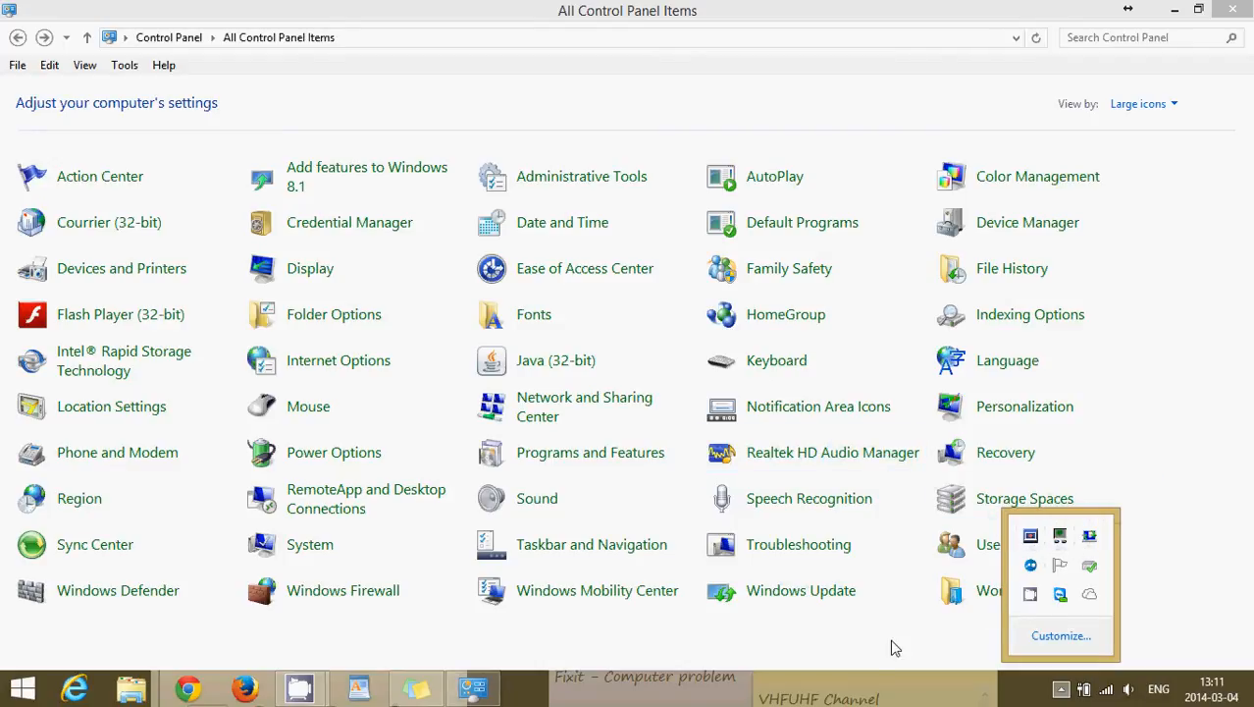
pyautogui.moveTo(1029, 538)
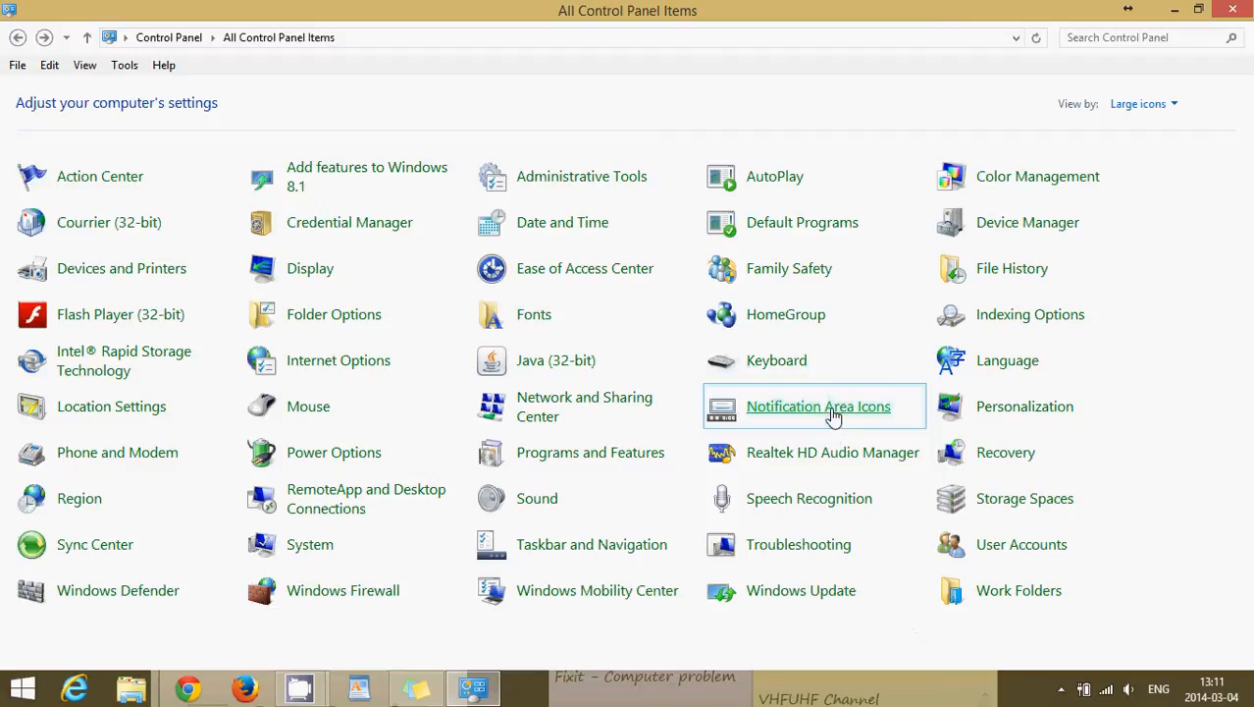
pyautogui.click(817, 405)
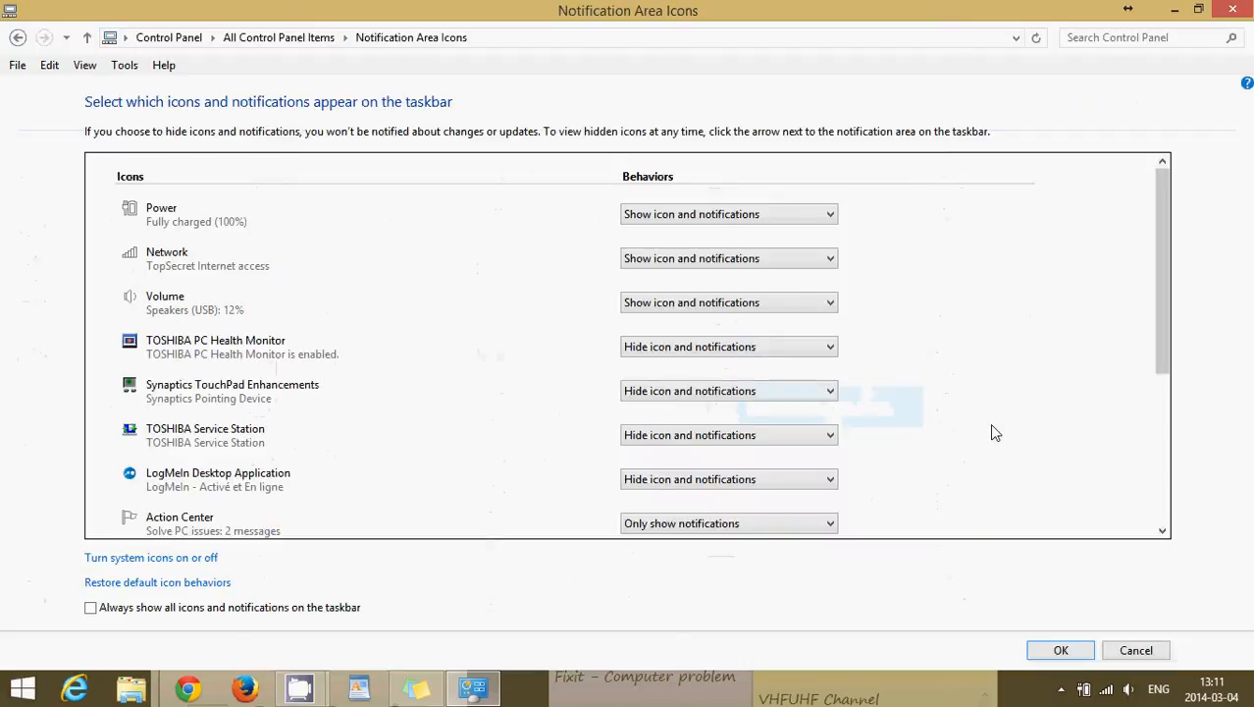
pyautogui.moveTo(876, 487)
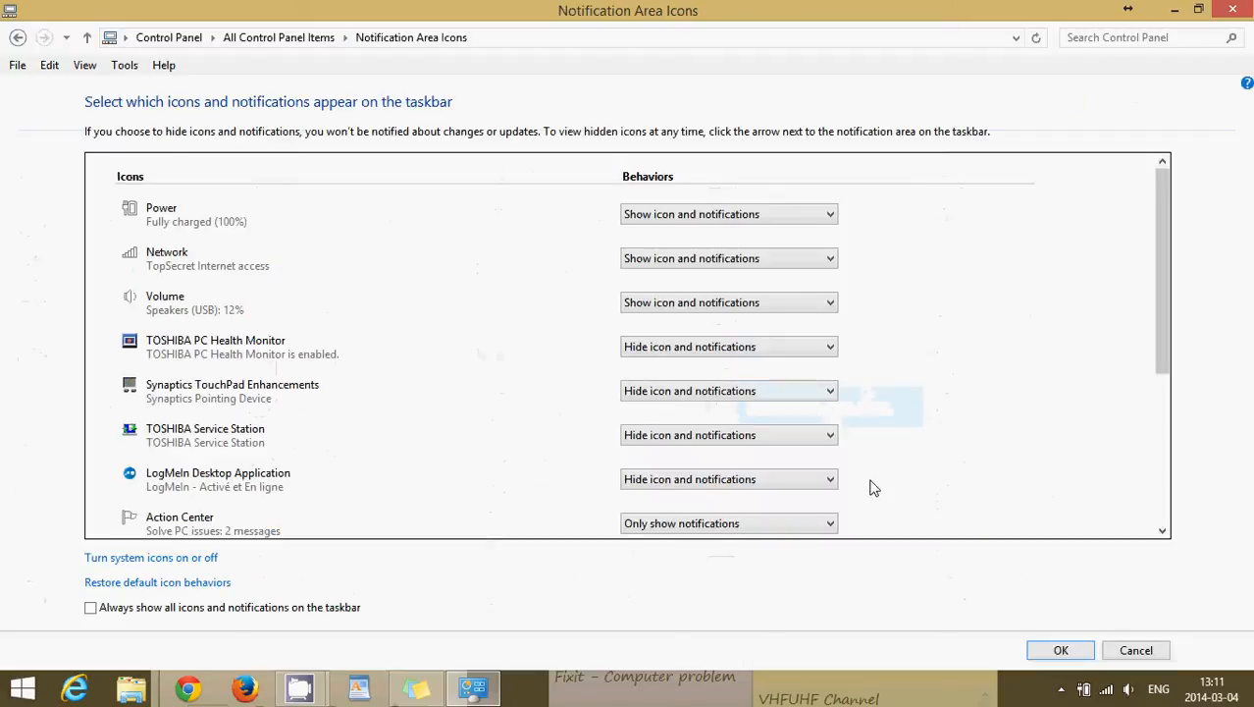
pyautogui.moveTo(1138, 336)
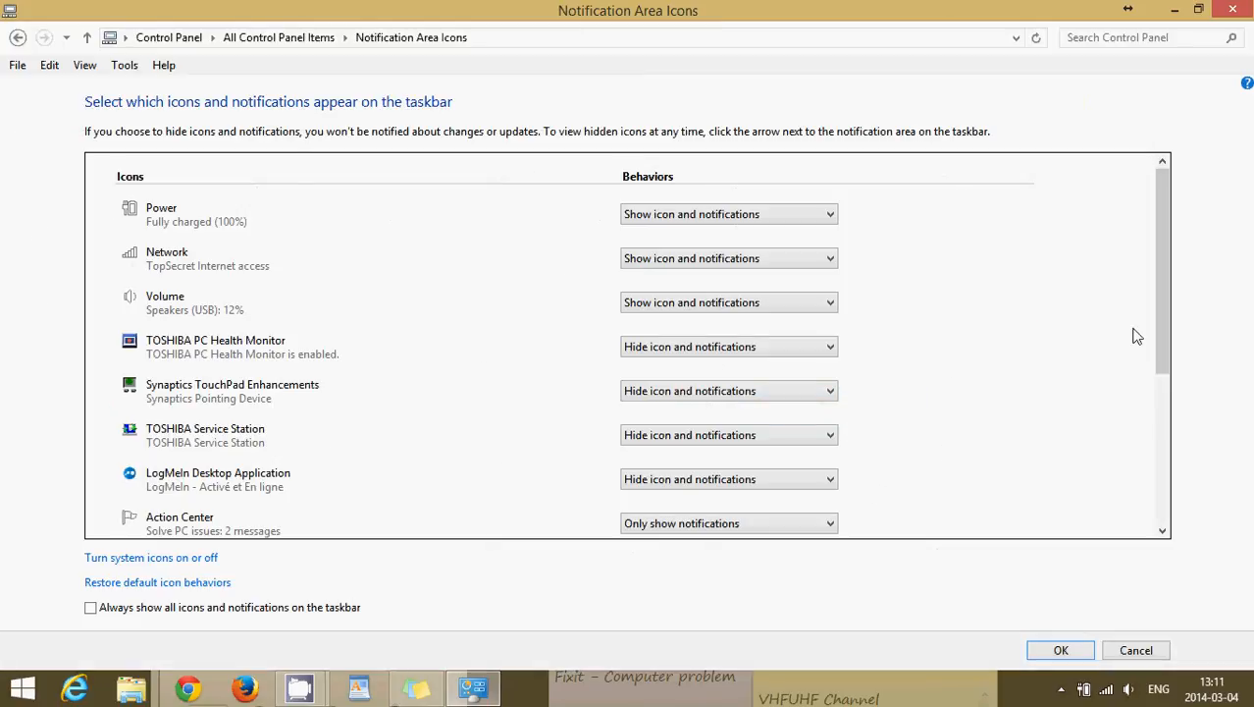
pyautogui.moveTo(1175, 373)
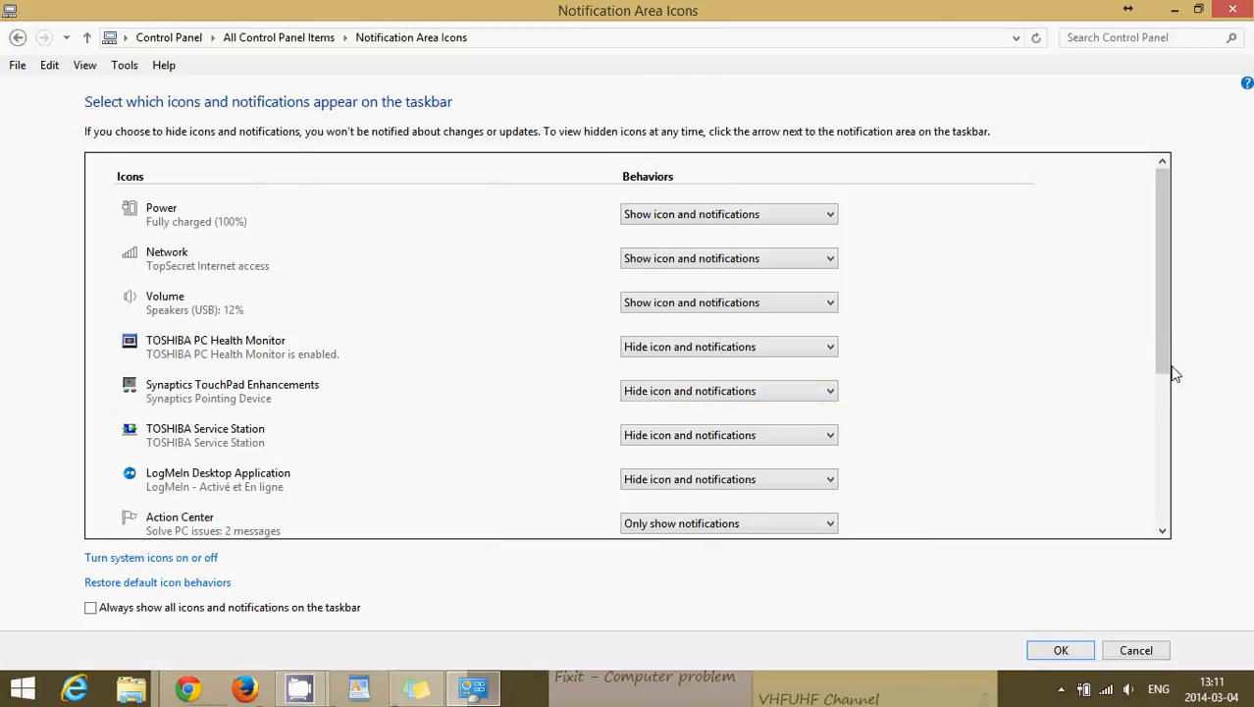
pyautogui.moveTo(887, 523)
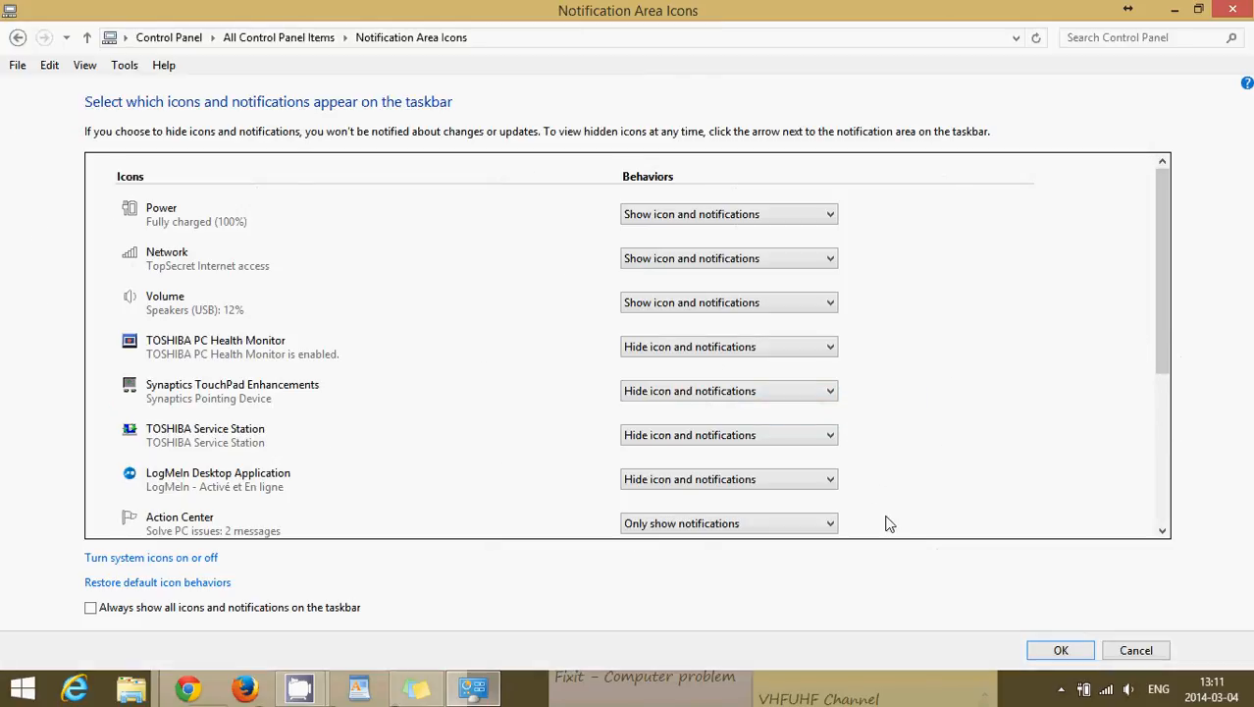
pyautogui.moveTo(290, 542)
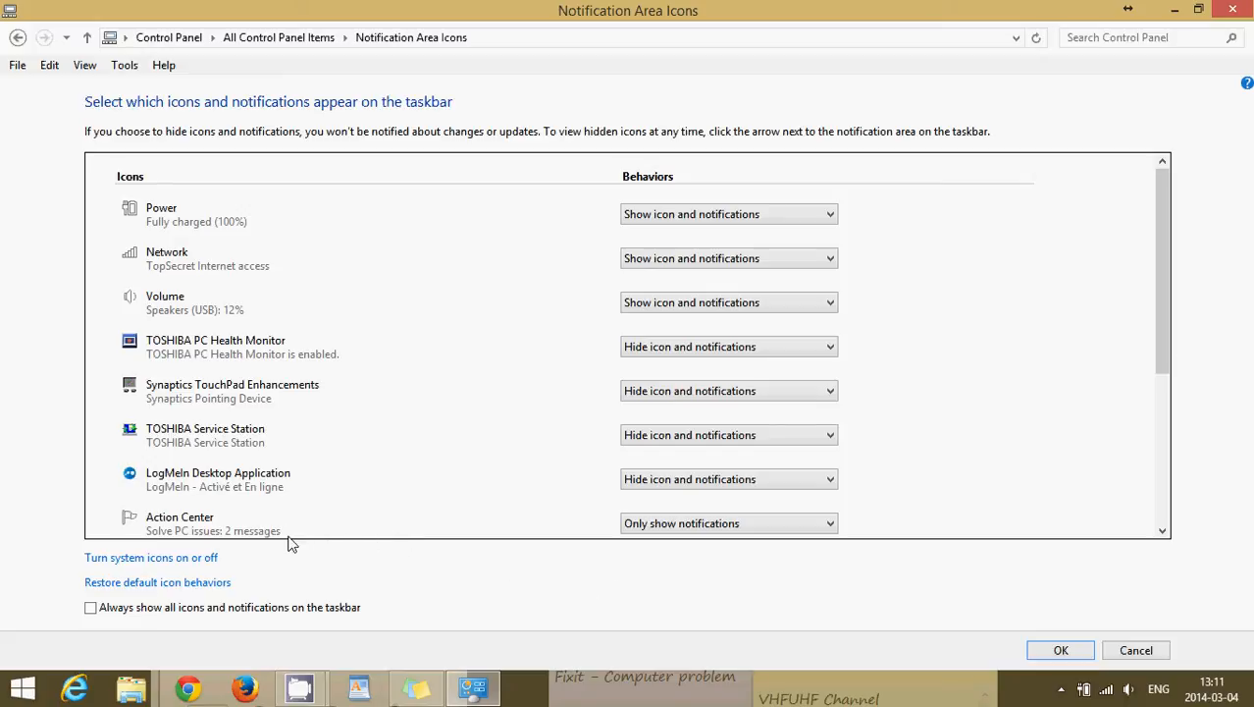
pyautogui.moveTo(165, 561)
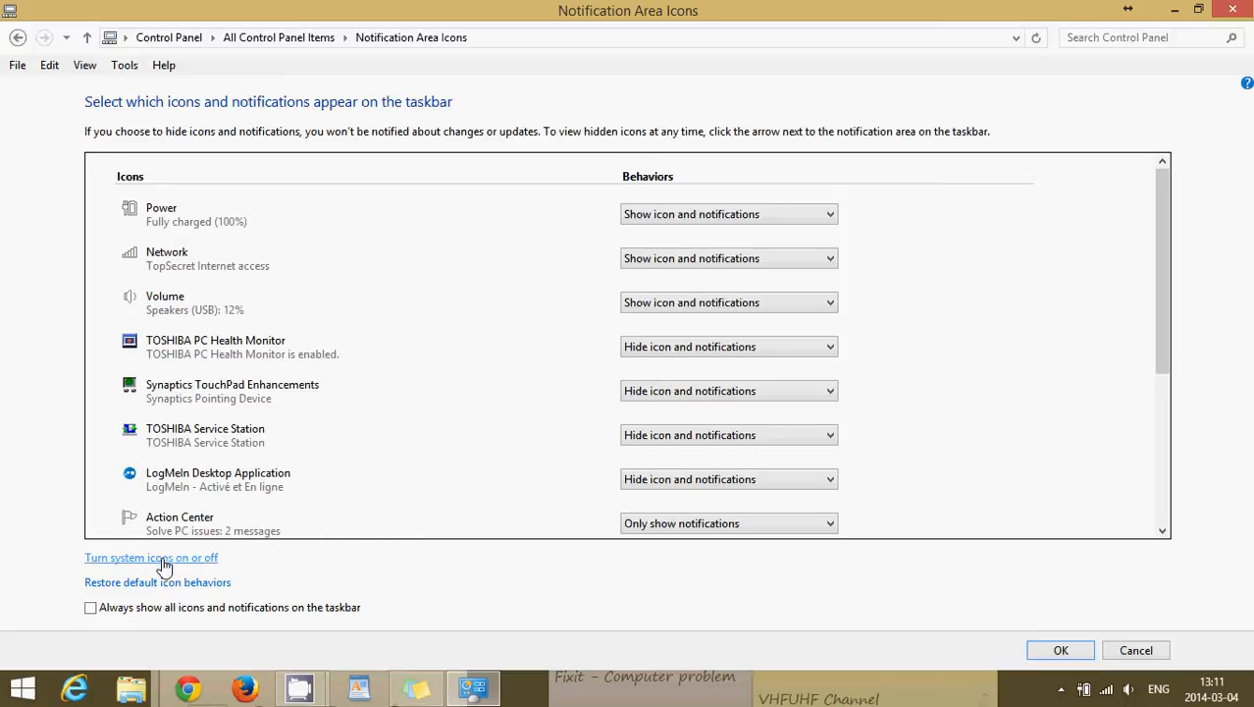
pyautogui.moveTo(192, 567)
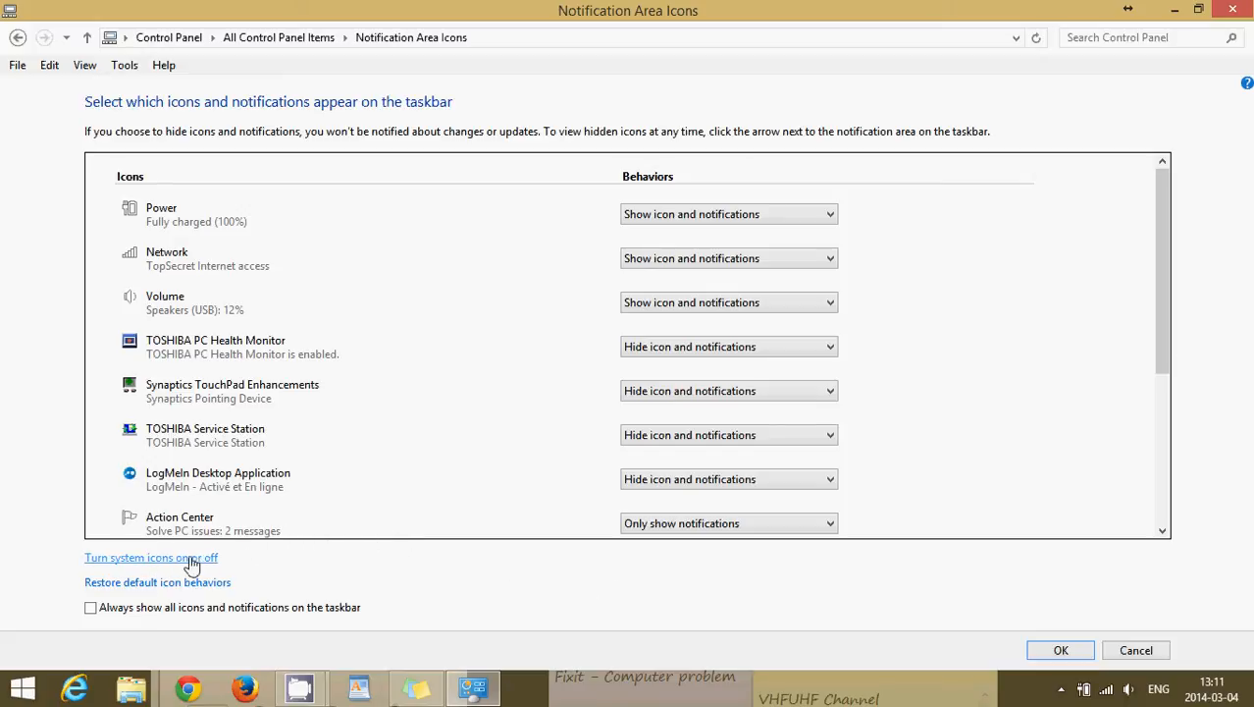
# On the System Icons page, set Action Center to Off, keeping other system icons On
pyautogui.click(151, 557)
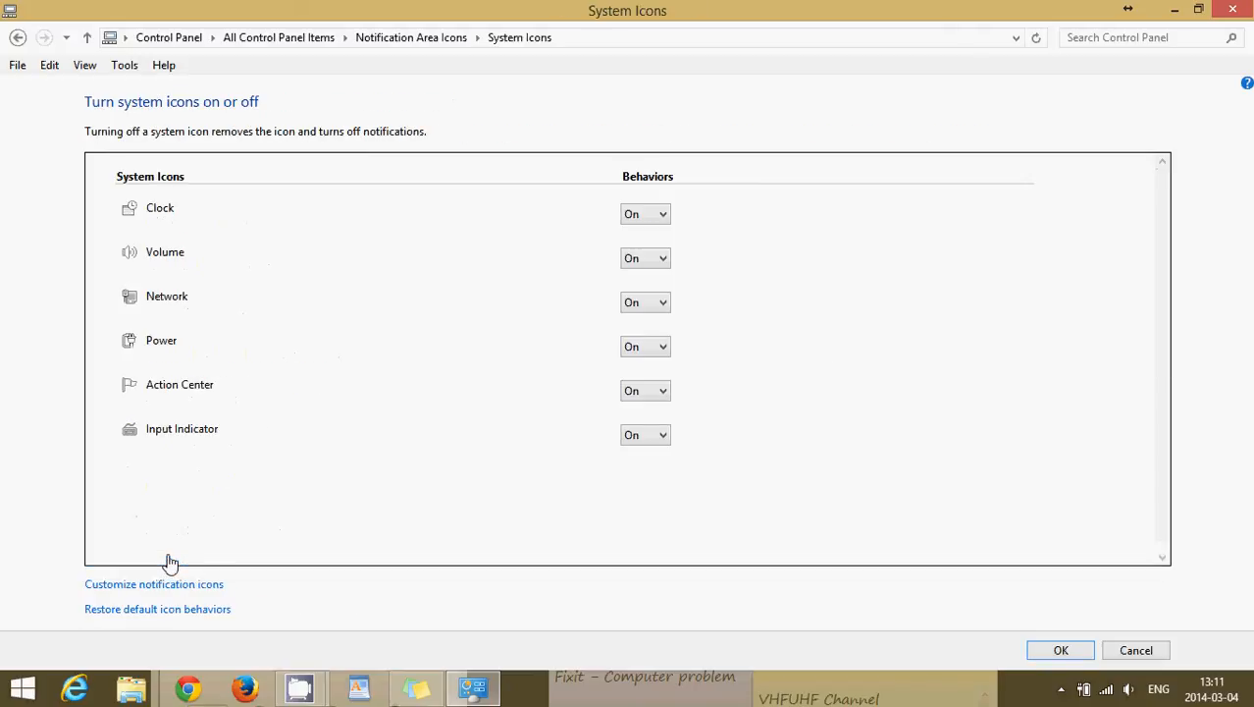
pyautogui.moveTo(408, 477)
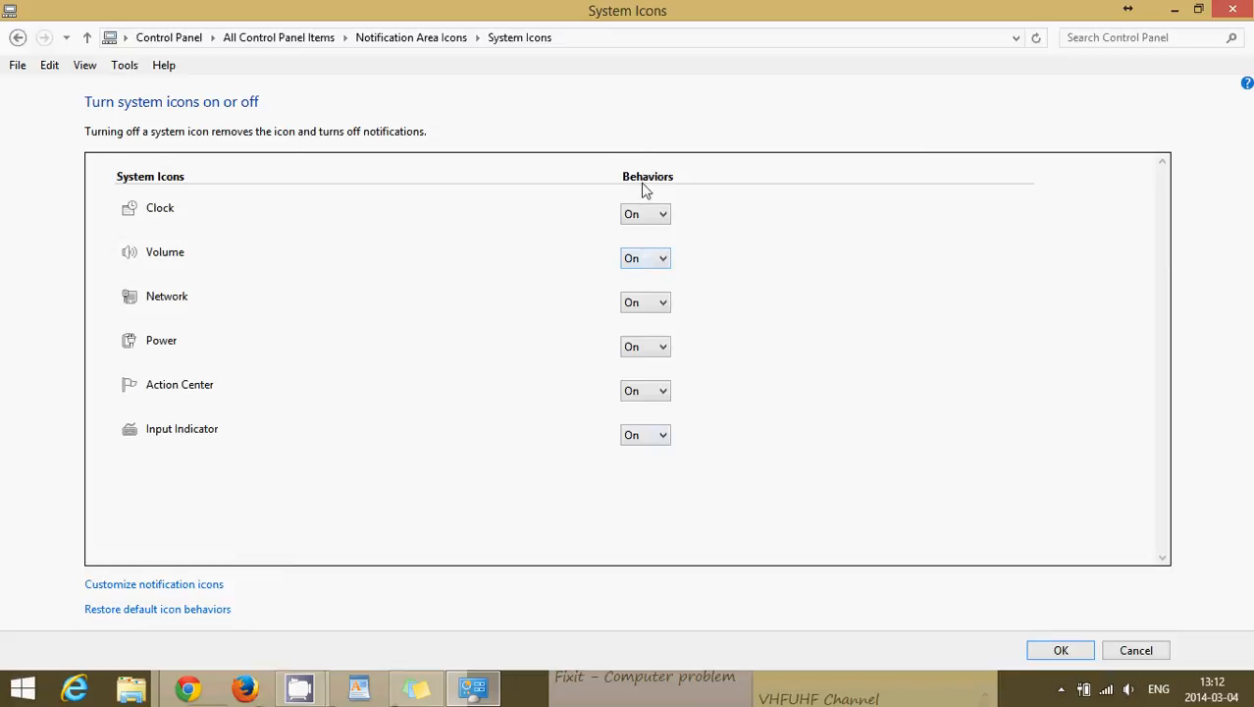
pyautogui.moveTo(675, 420)
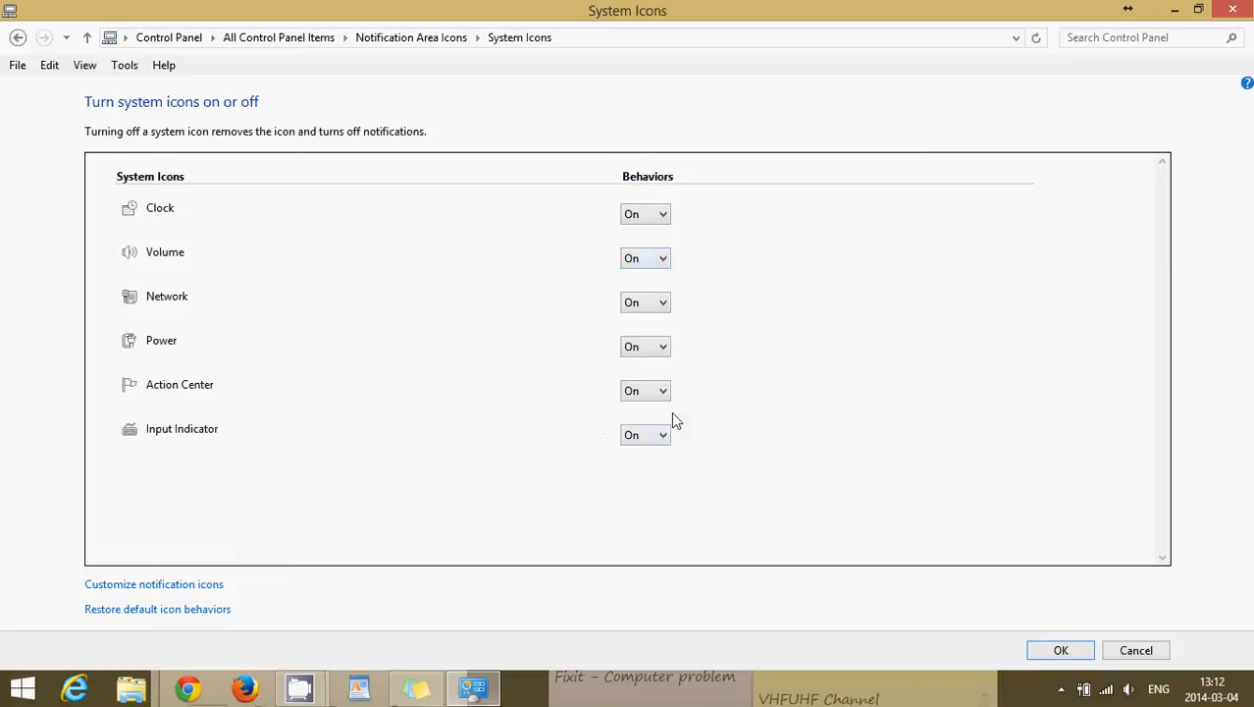
pyautogui.click(643, 390)
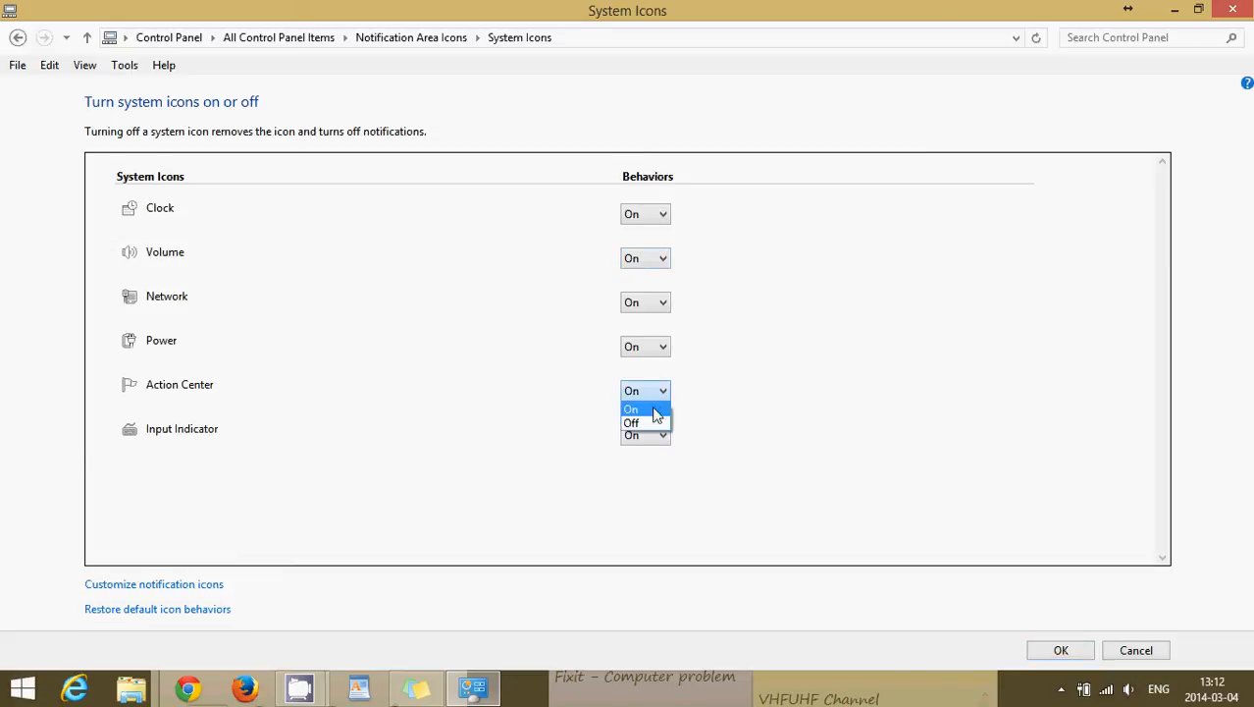
pyautogui.click(632, 422)
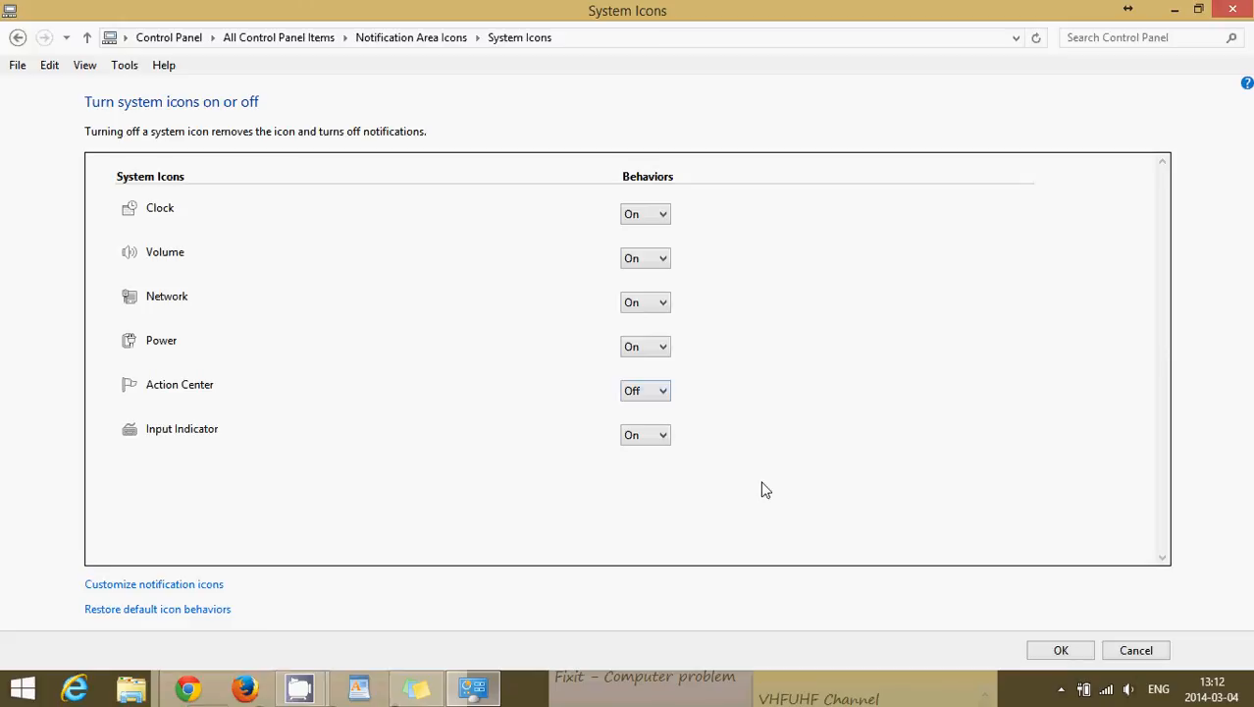
pyautogui.moveTo(1060, 636)
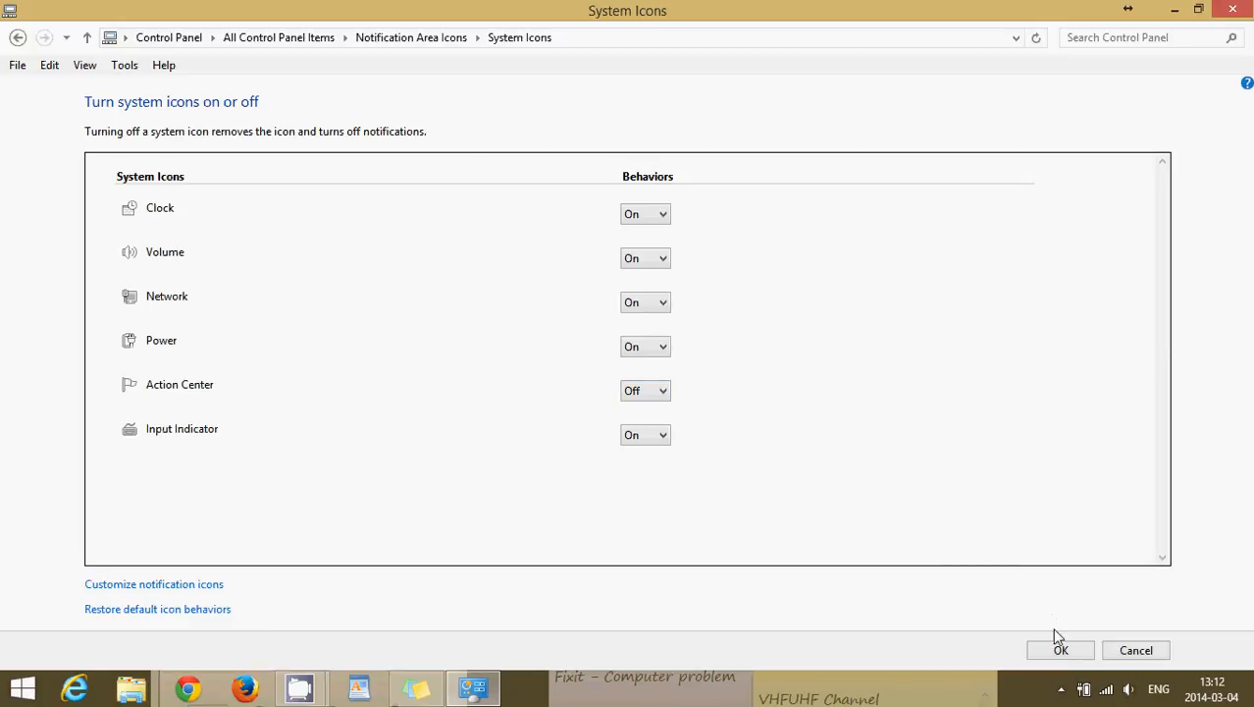
# Confirm the System Icons change with OK and view the hidden tray icons panel
pyautogui.click(1060, 649)
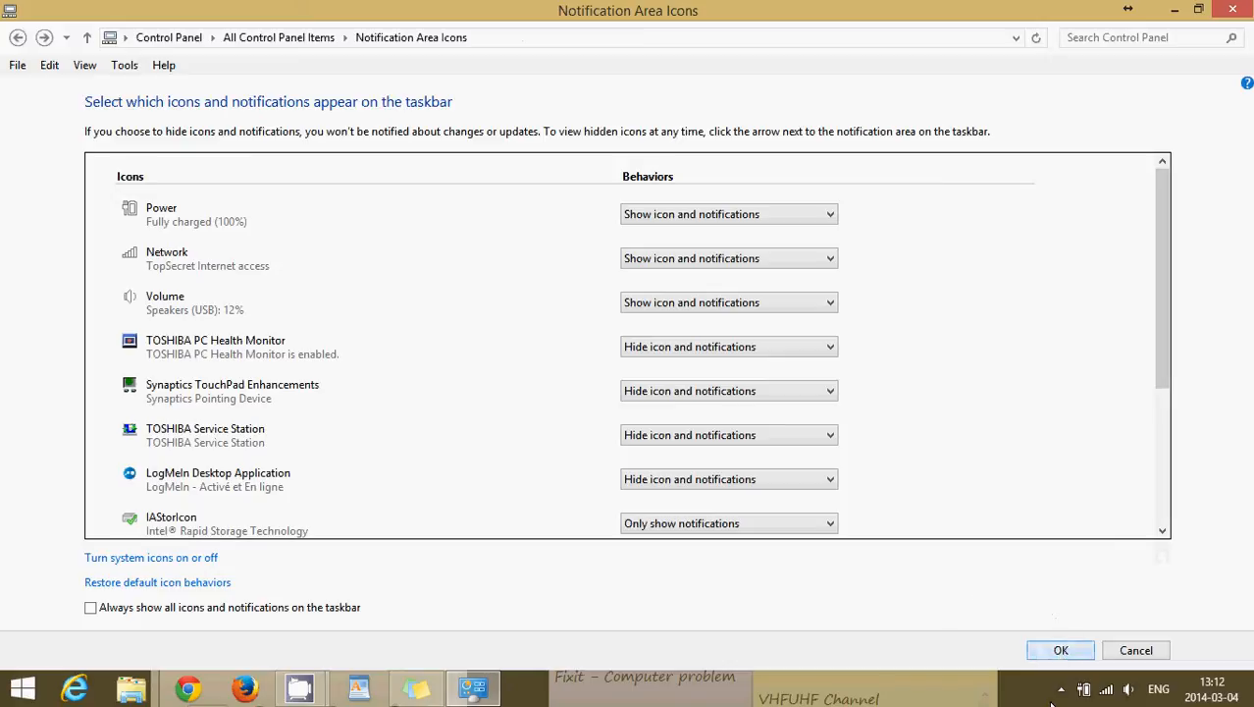
pyautogui.click(1060, 689)
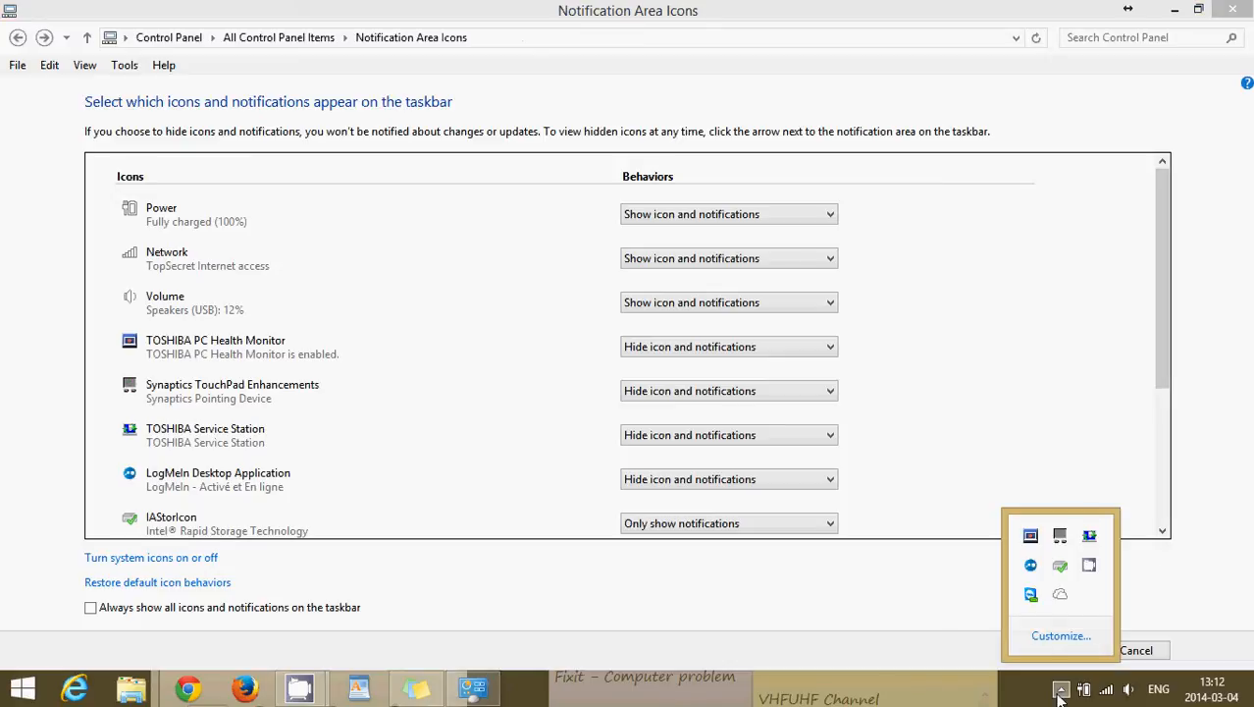
pyautogui.moveTo(1080, 574)
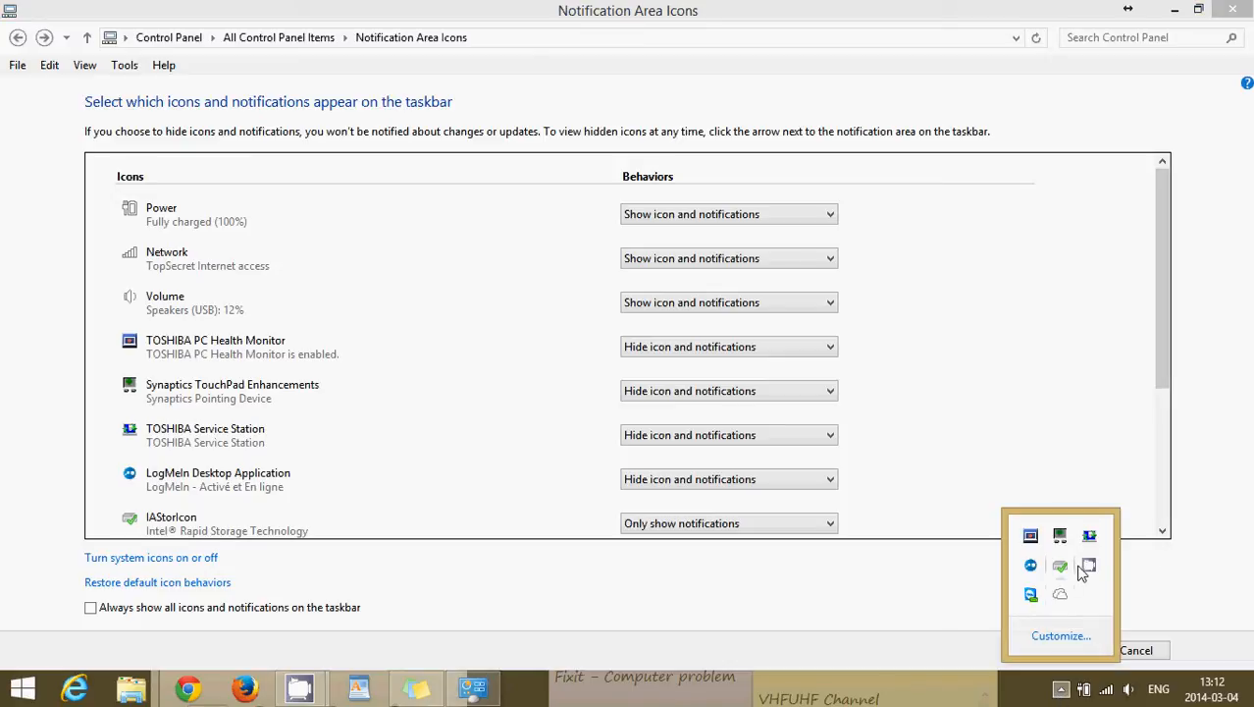
pyautogui.moveTo(1031, 565)
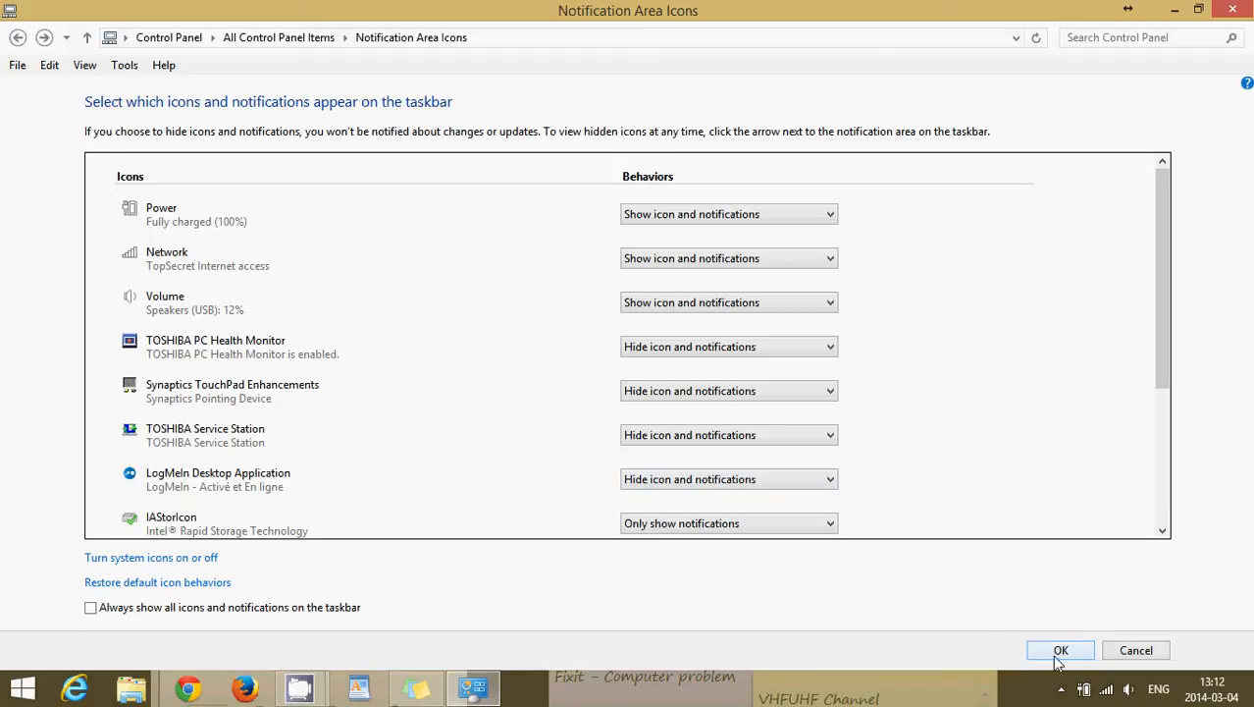
# Confirm Notification Area Icons with OK, returning to All Control Panel Items
pyautogui.click(1060, 650)
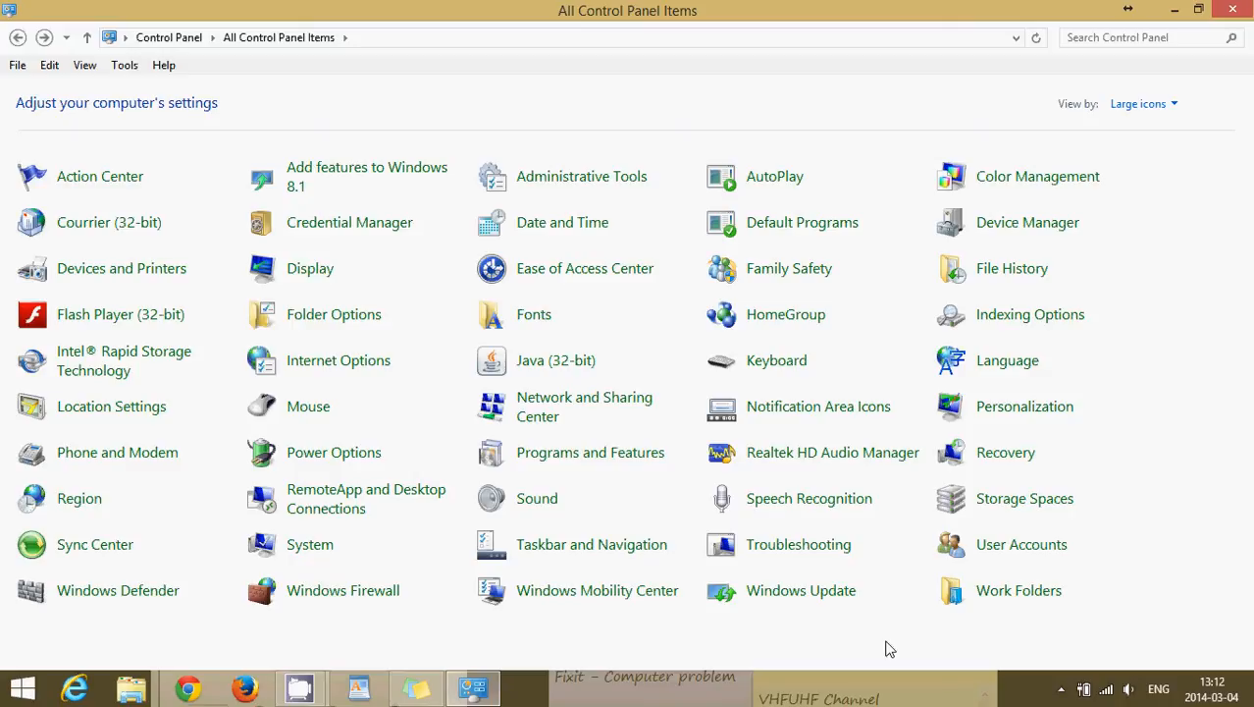
pyautogui.moveTo(1005, 477)
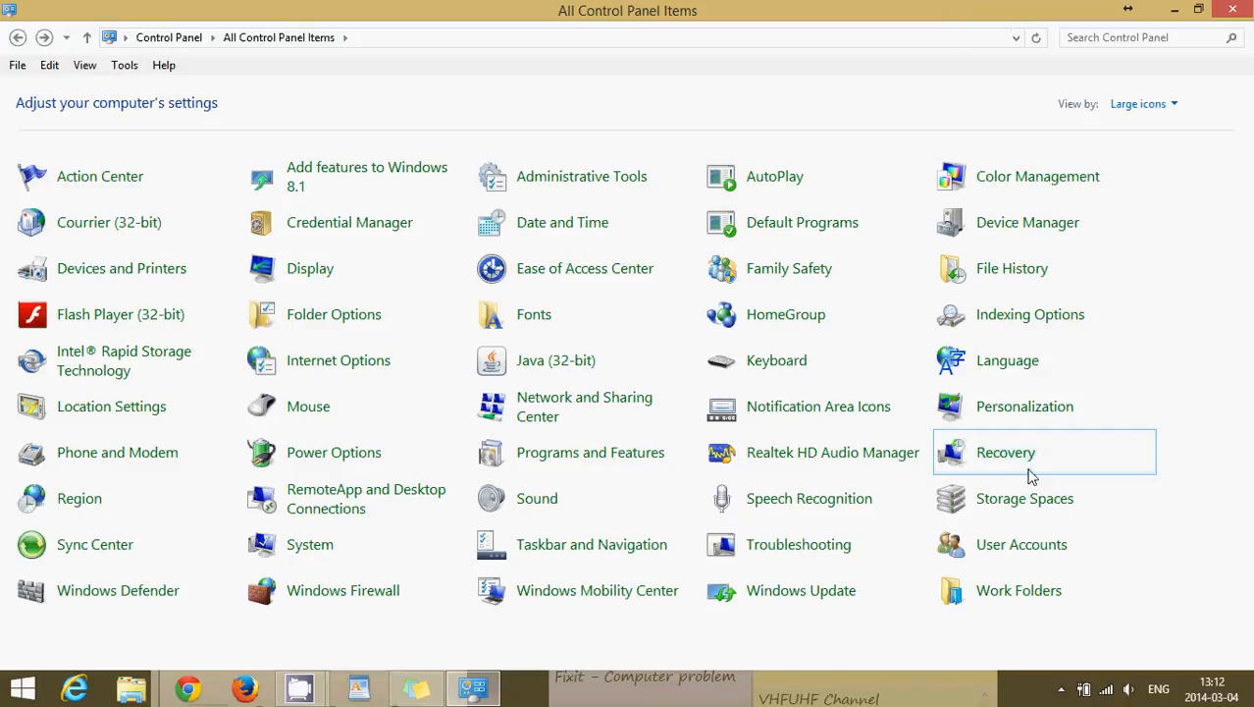
pyautogui.moveTo(1089, 157)
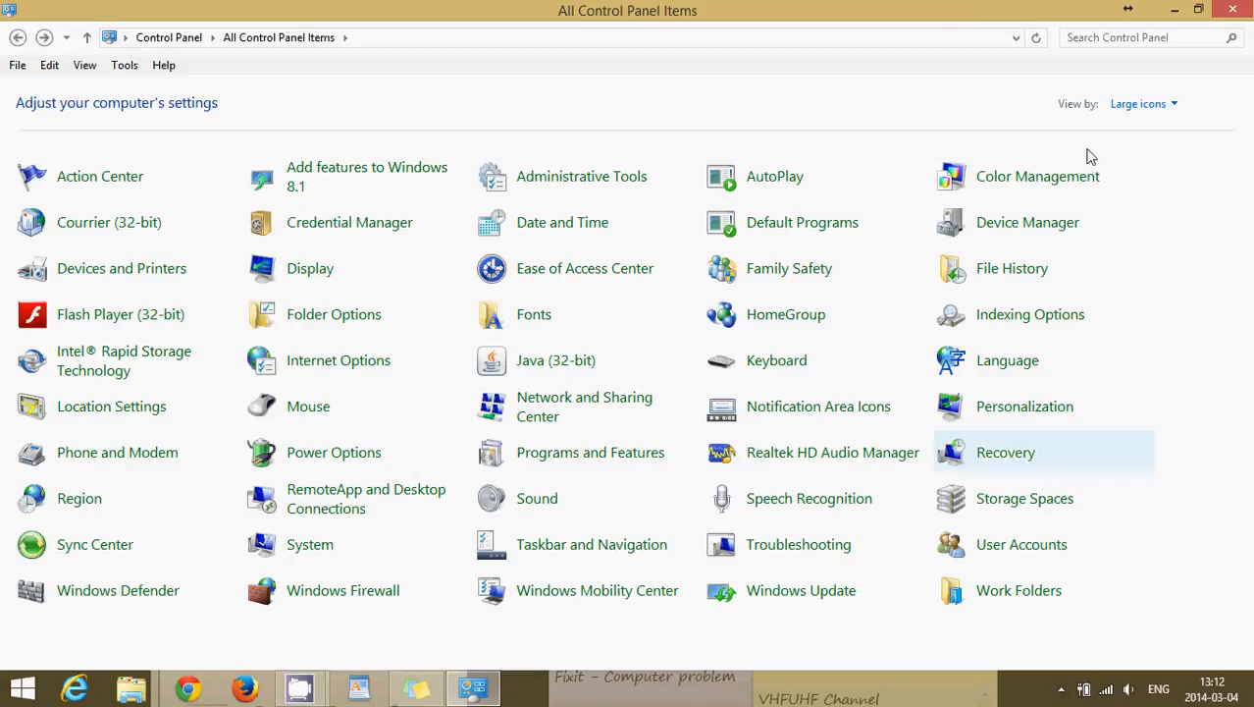
pyautogui.moveTo(1197, 216)
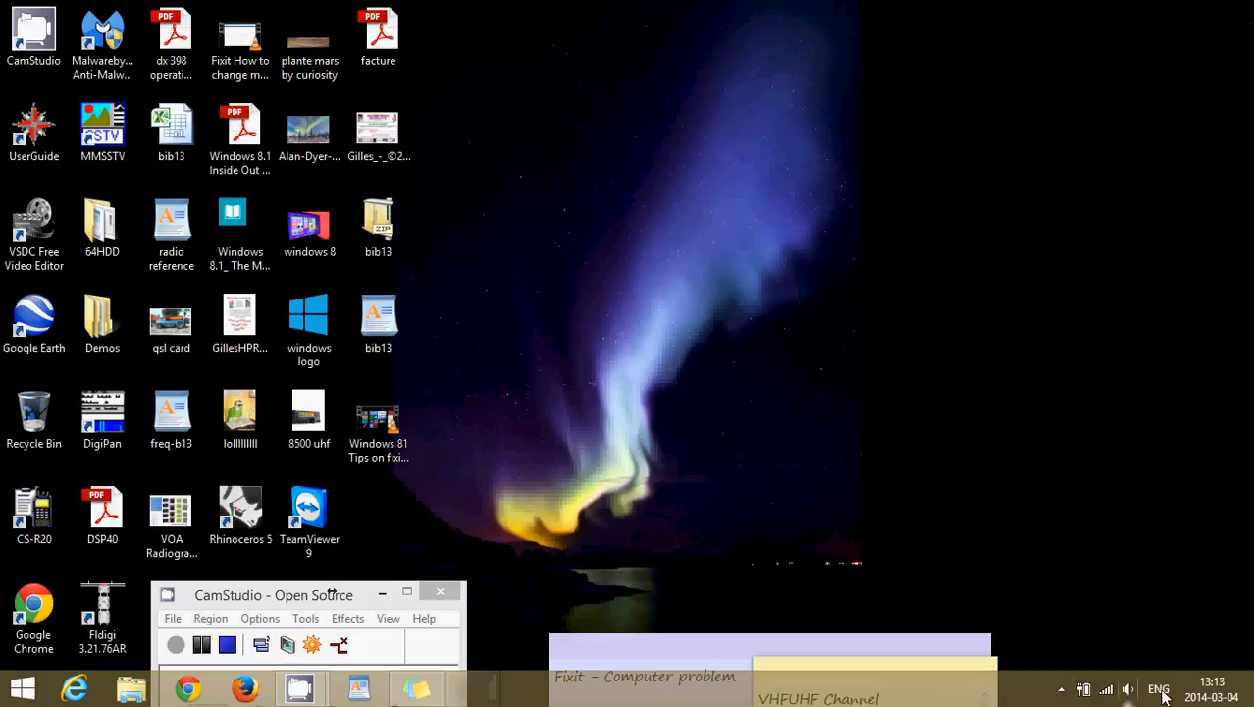
pyautogui.moveTo(979, 434)
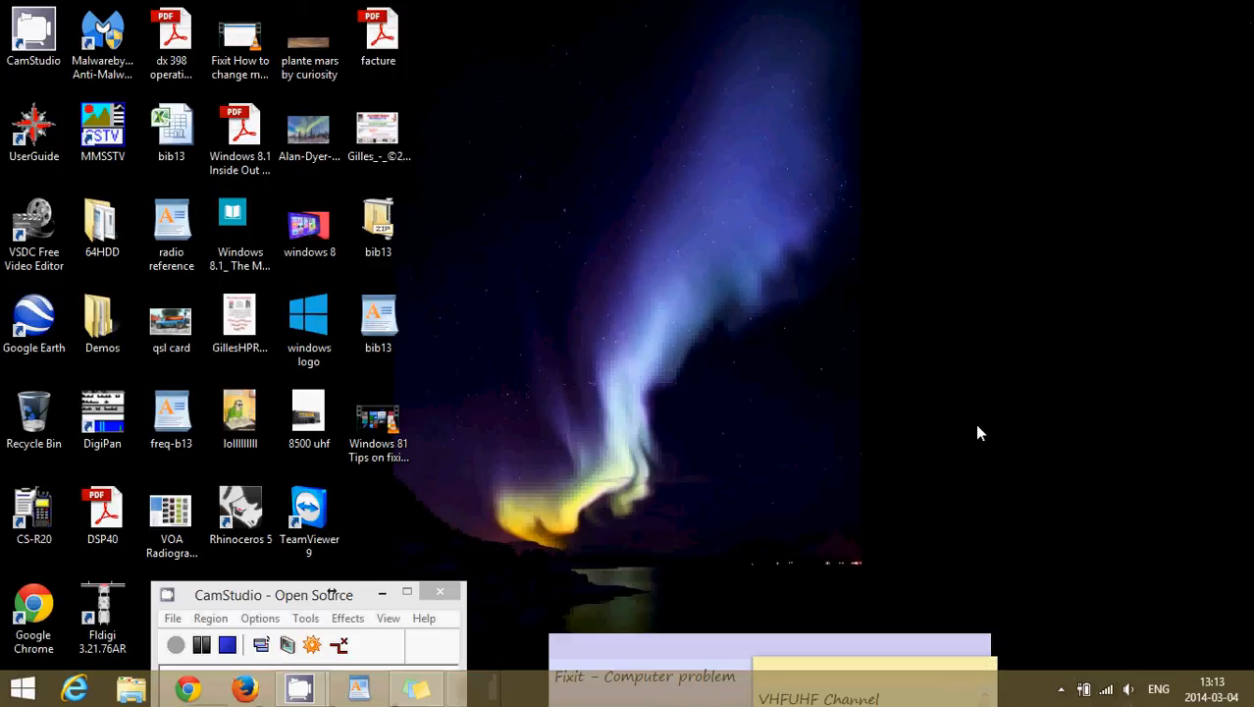